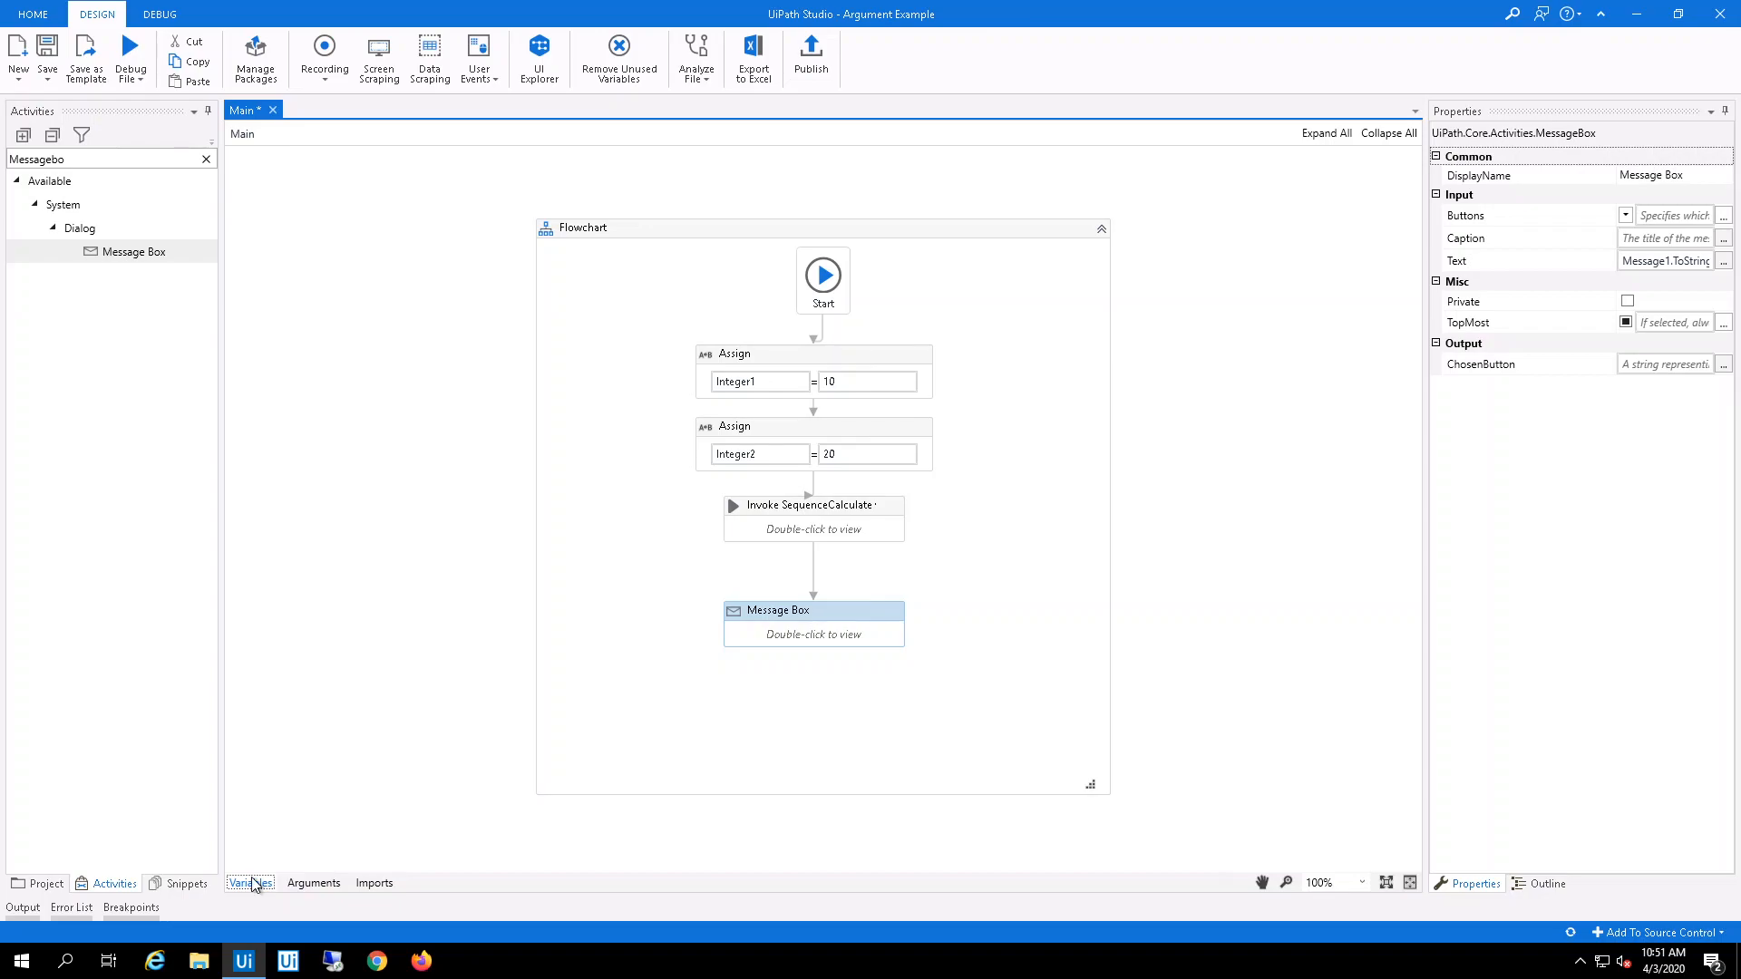
# Show Main's variables and inspect the Integer1, Integer2 and Integer3 Int32 variables
pyautogui.click(248, 882)
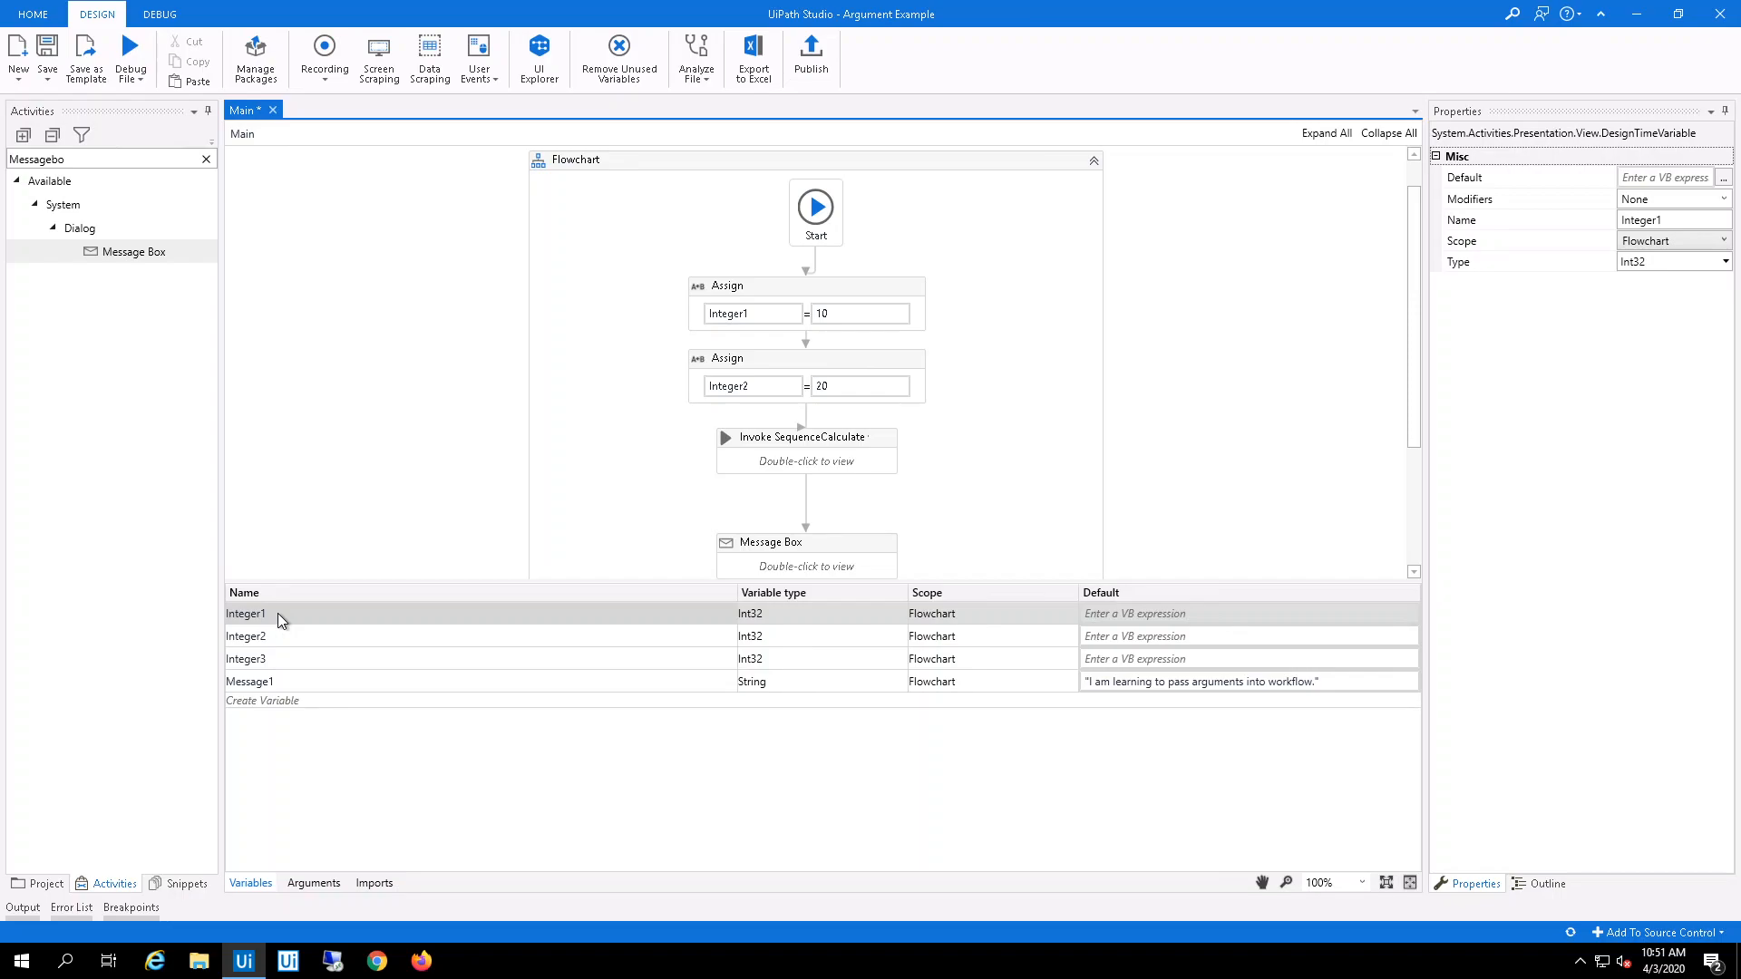
pyautogui.click(246, 635)
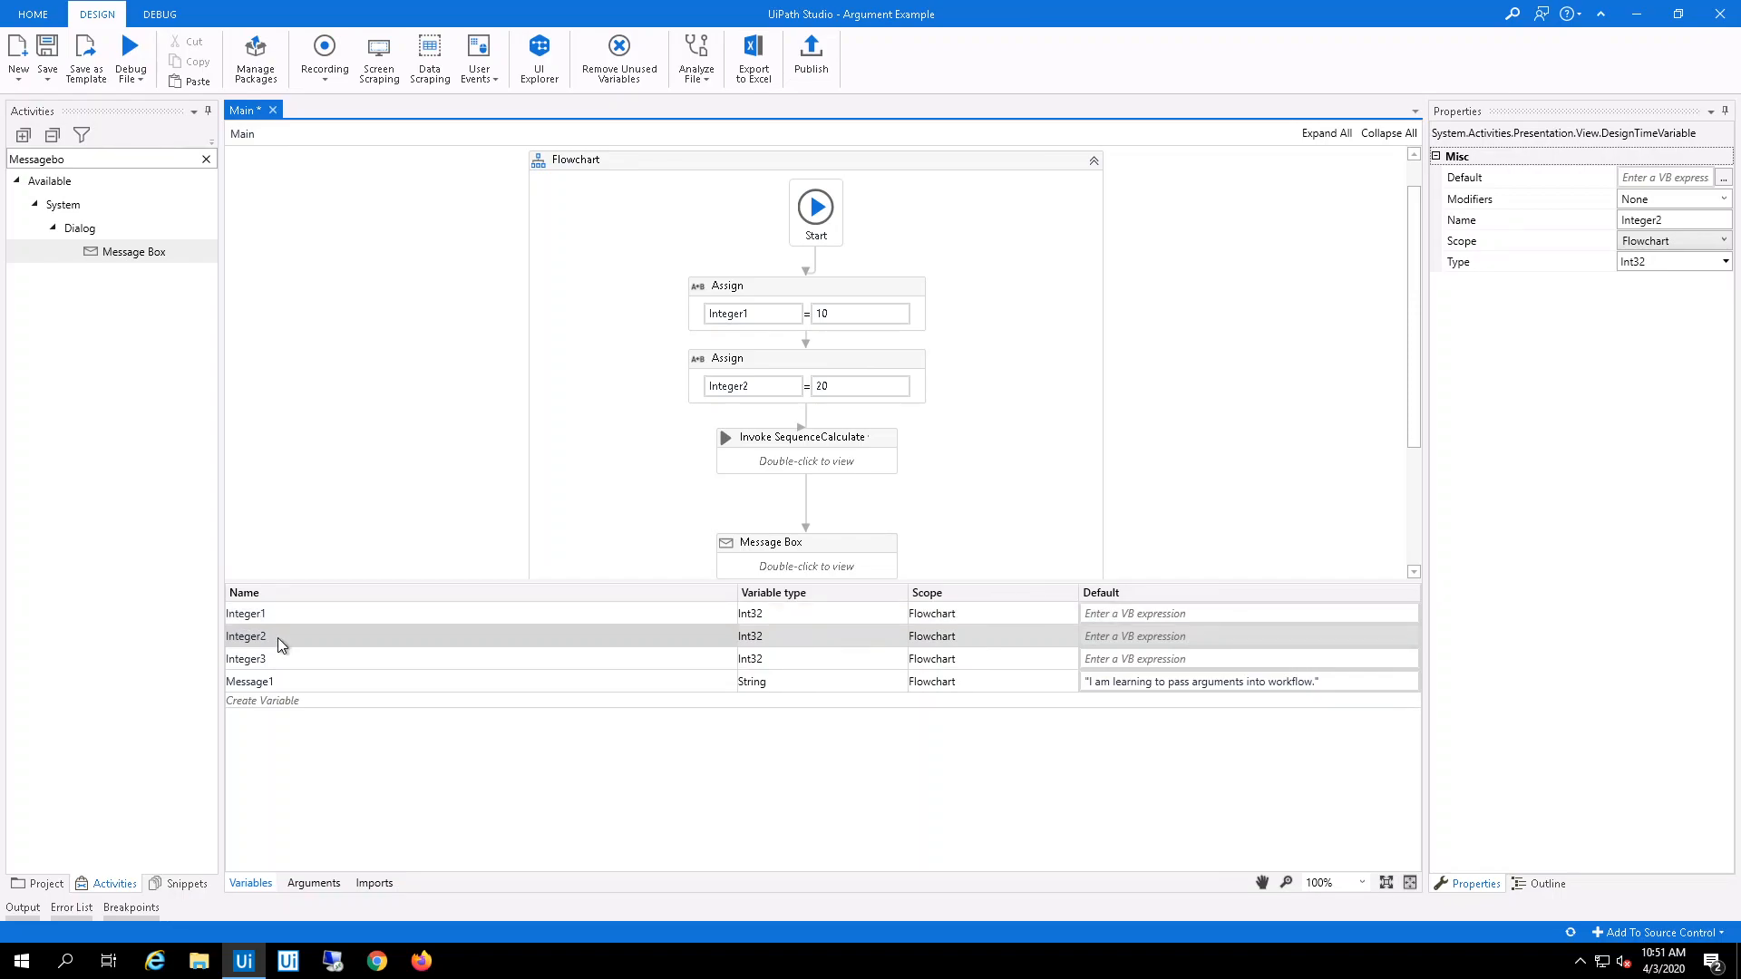
pyautogui.click(246, 659)
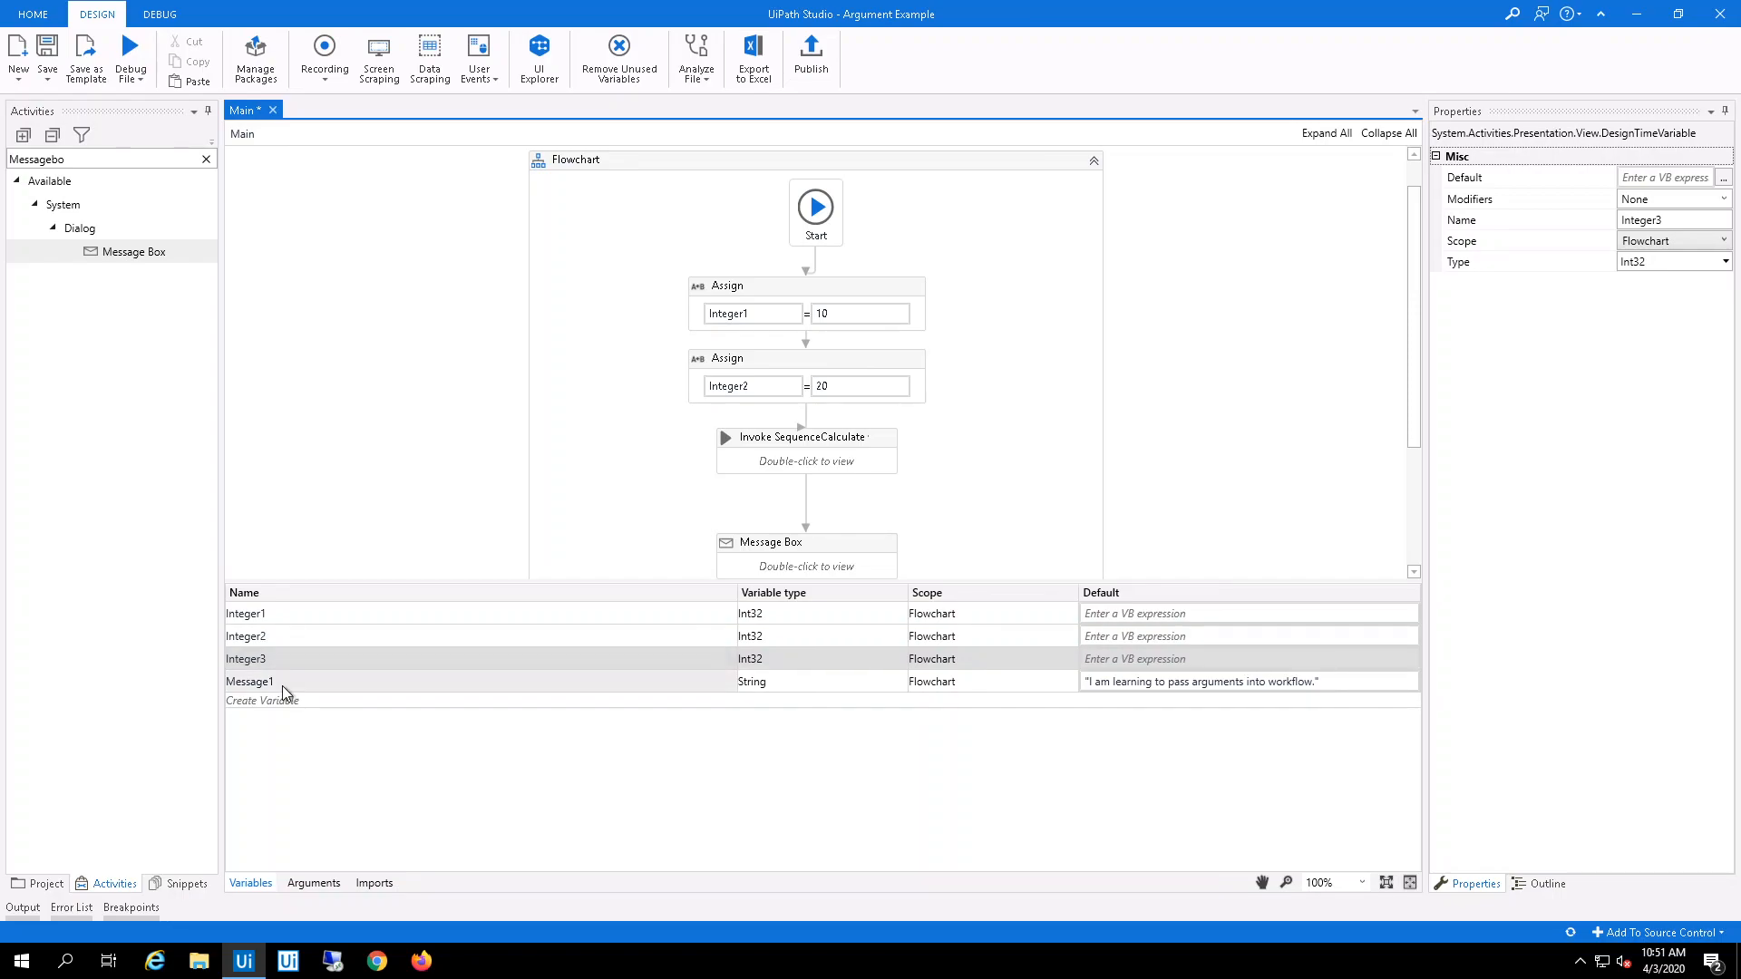
pyautogui.click(250, 681)
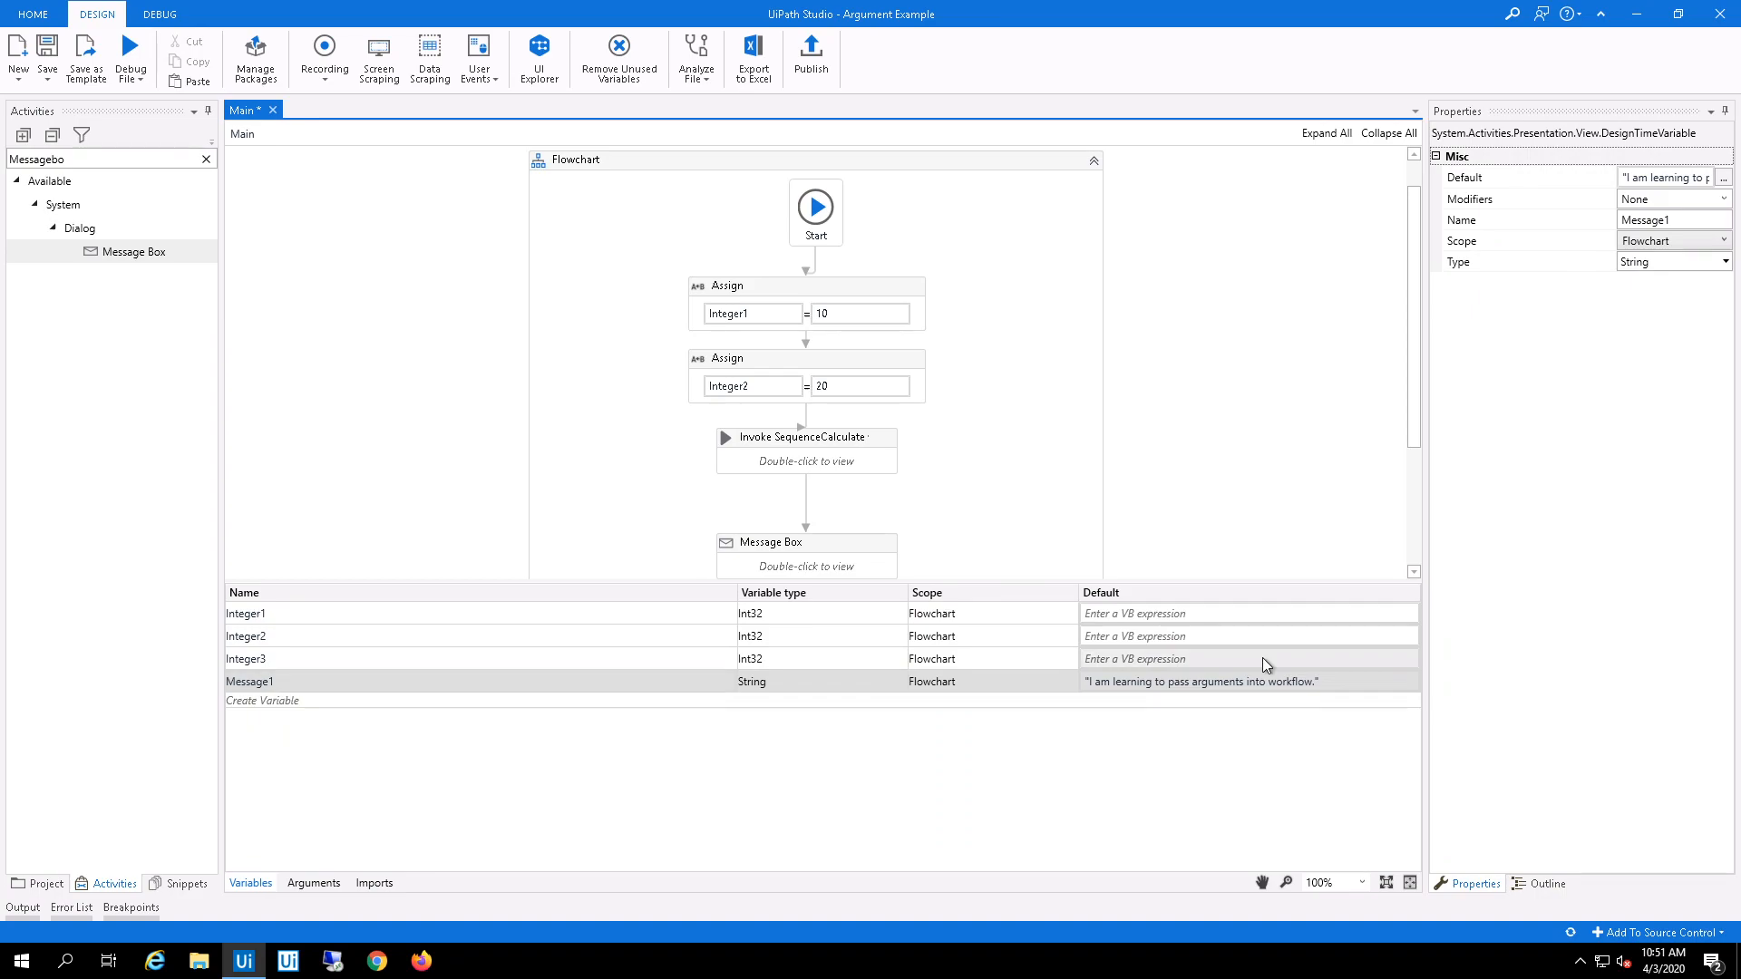
pyautogui.moveTo(1159, 696)
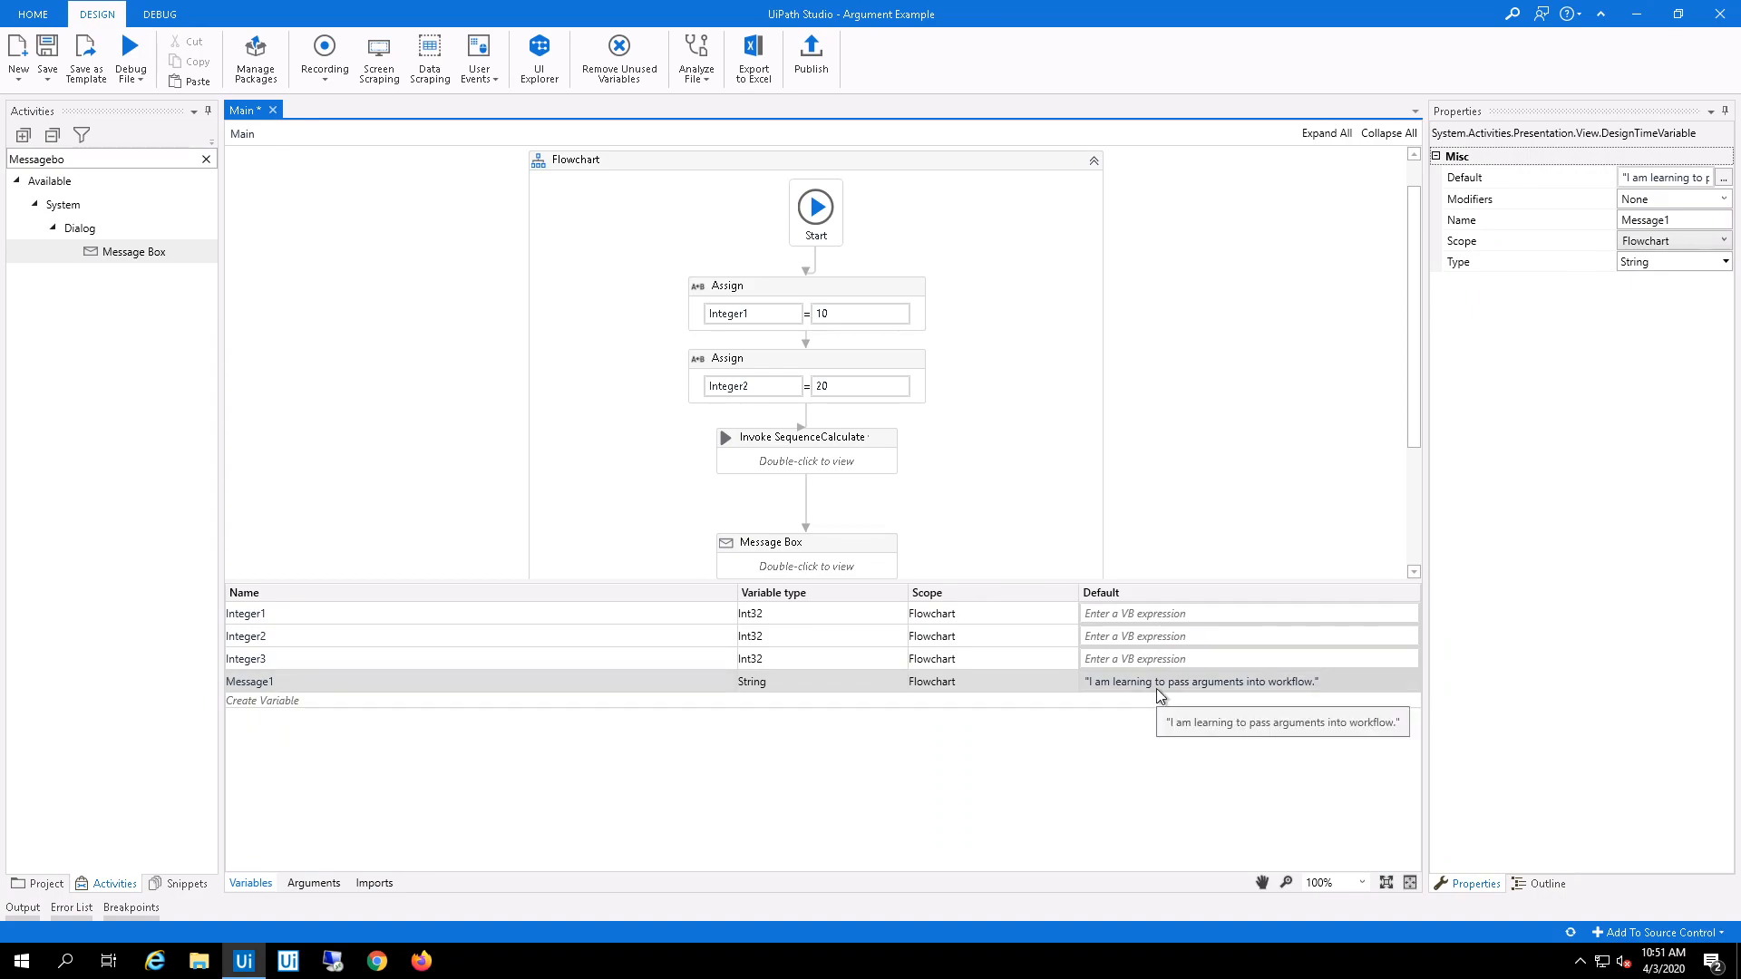
pyautogui.moveTo(272, 882)
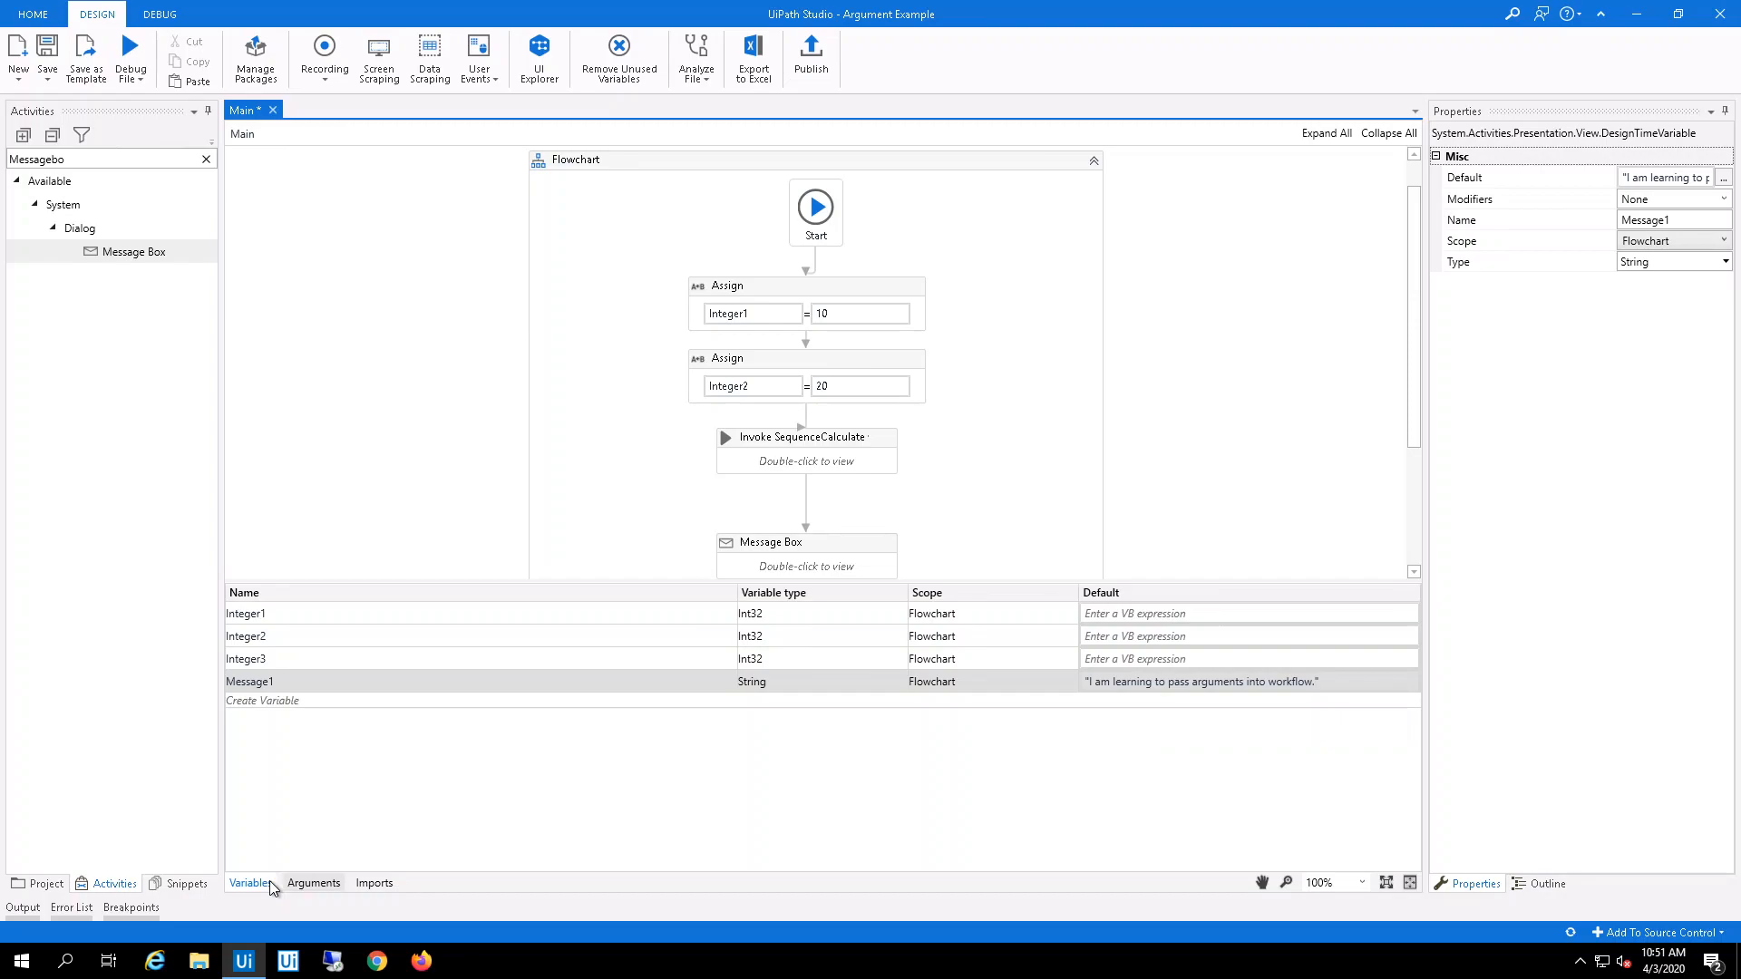
# Hide the variables and inspect the Integer1 and Integer2 Assigns and Invoke SequenceCalculate
pyautogui.click(805, 542)
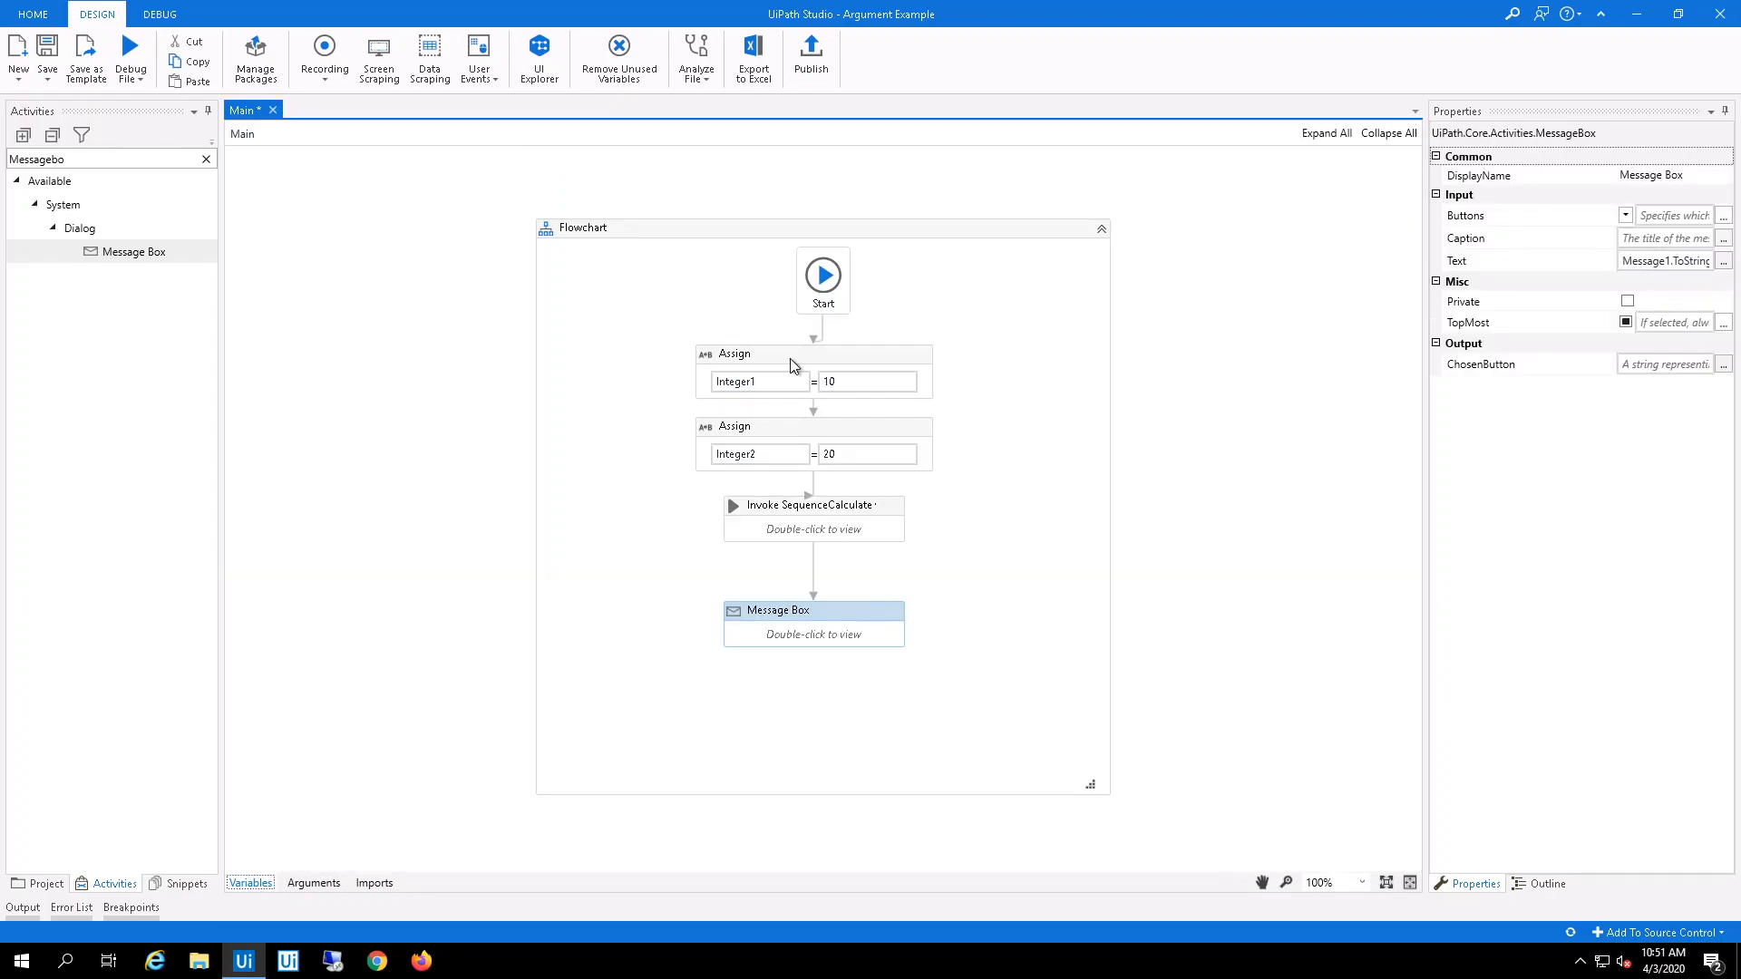
pyautogui.click(815, 353)
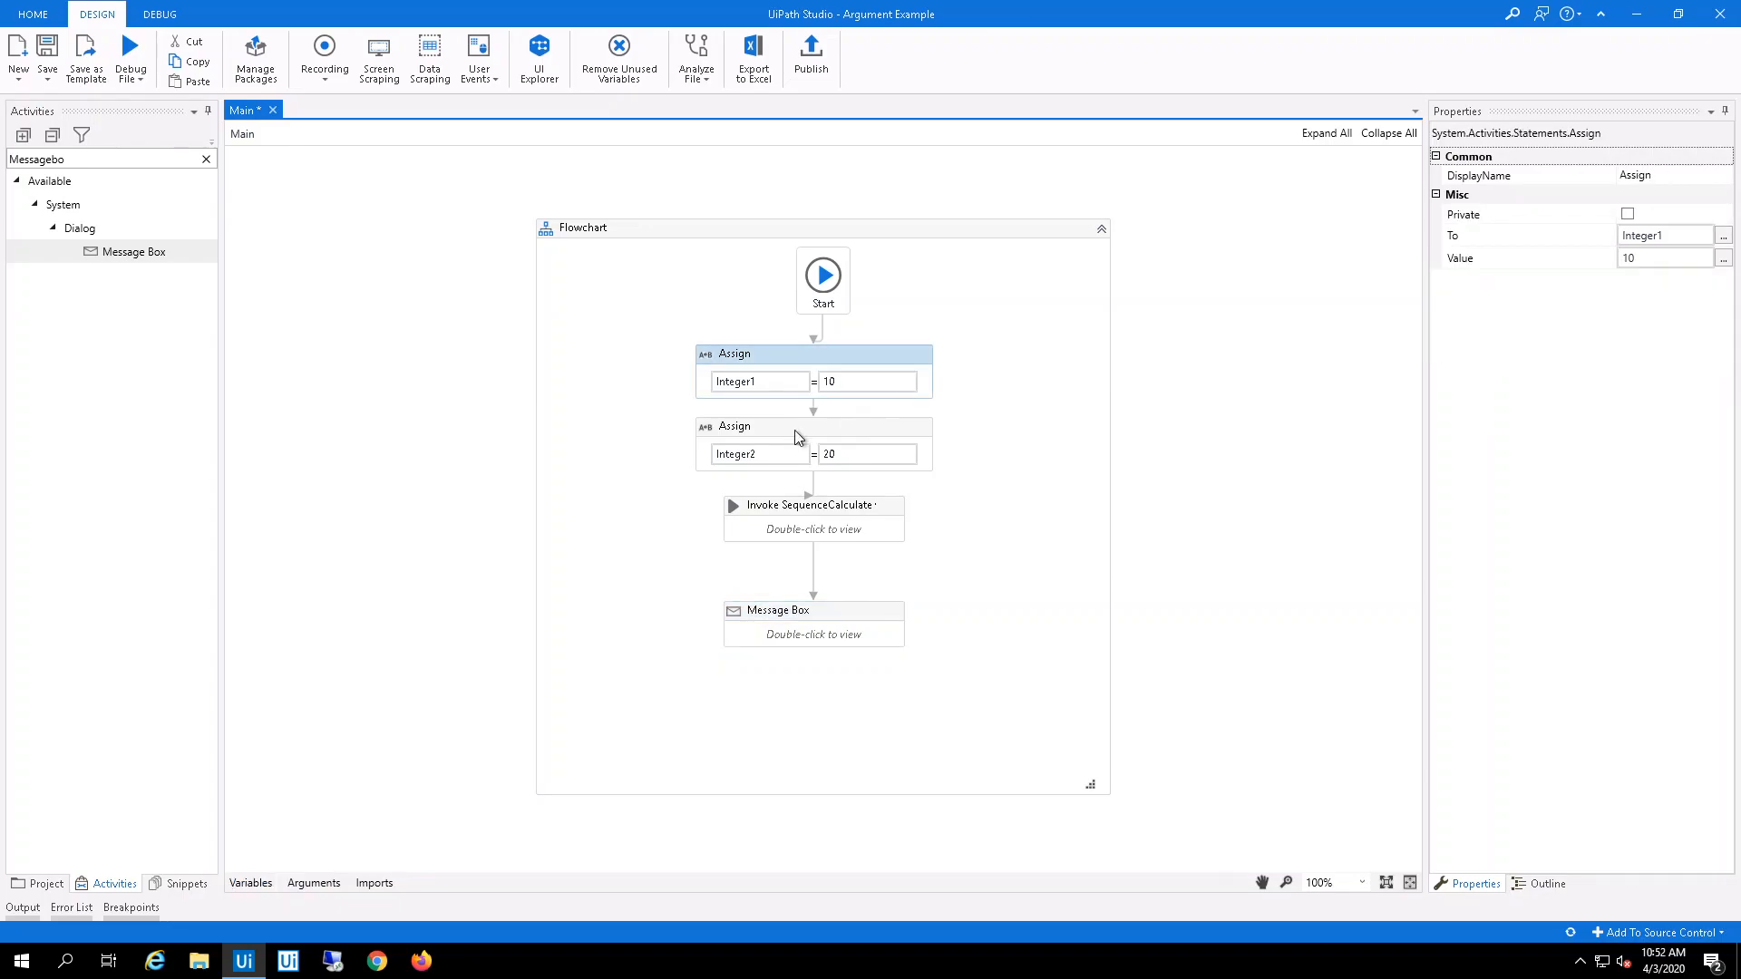
pyautogui.click(812, 426)
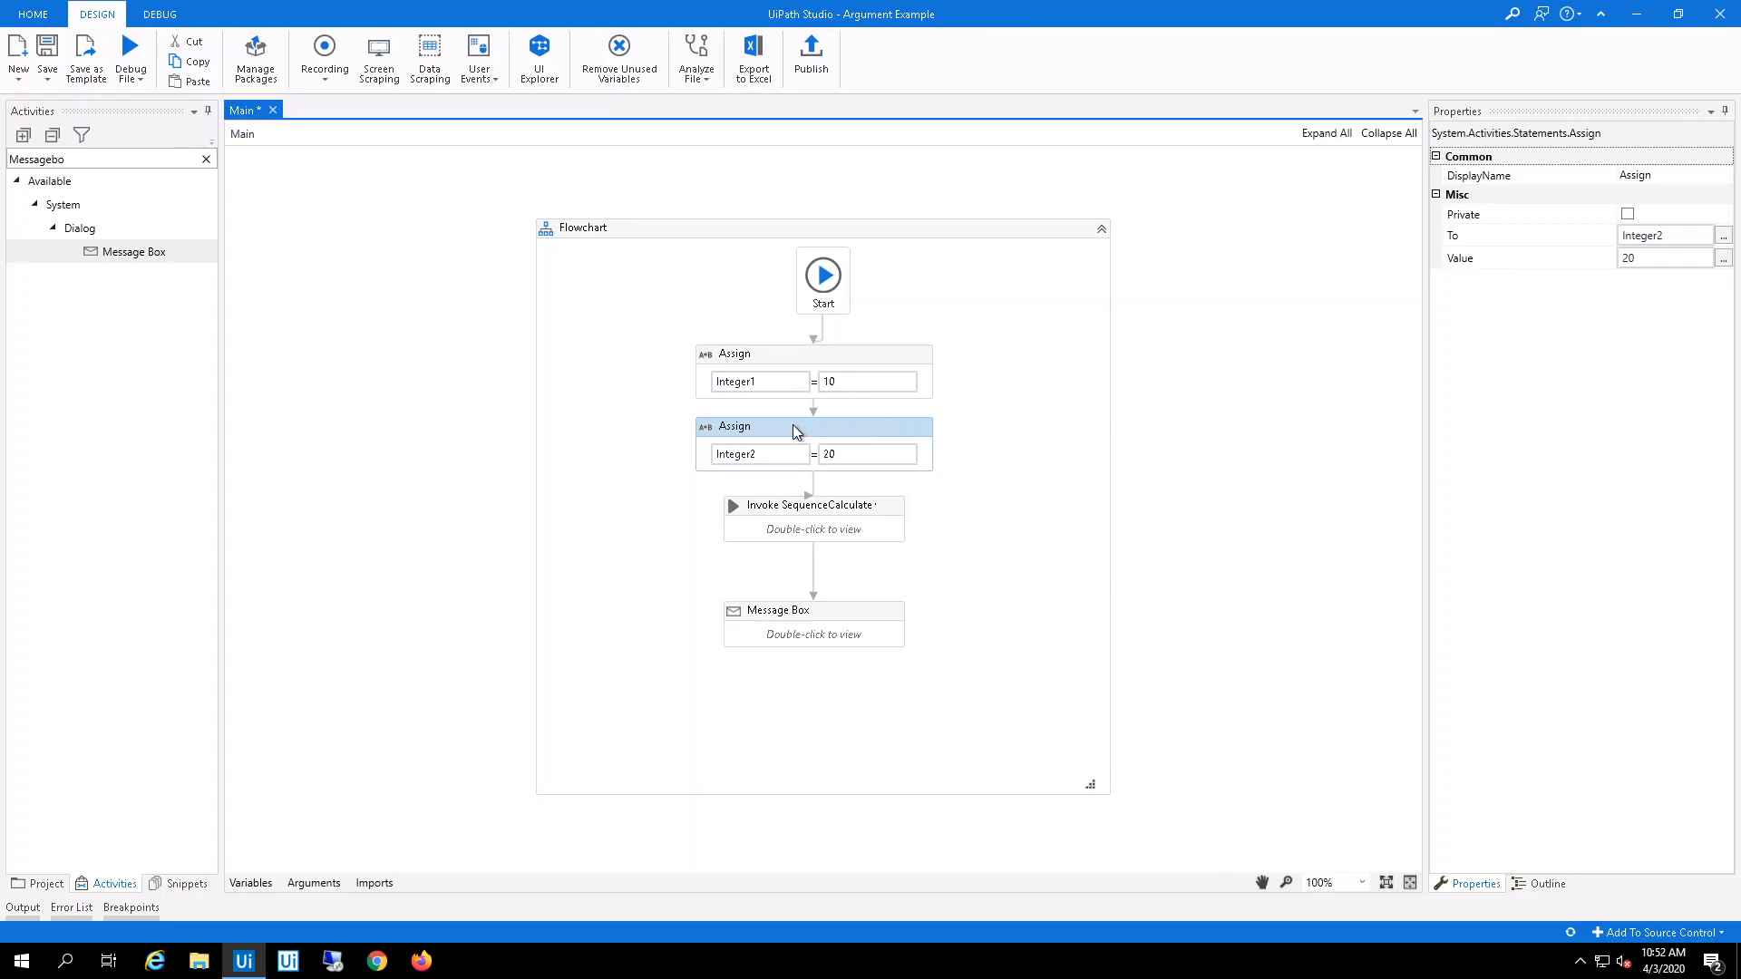
pyautogui.moveTo(796, 511)
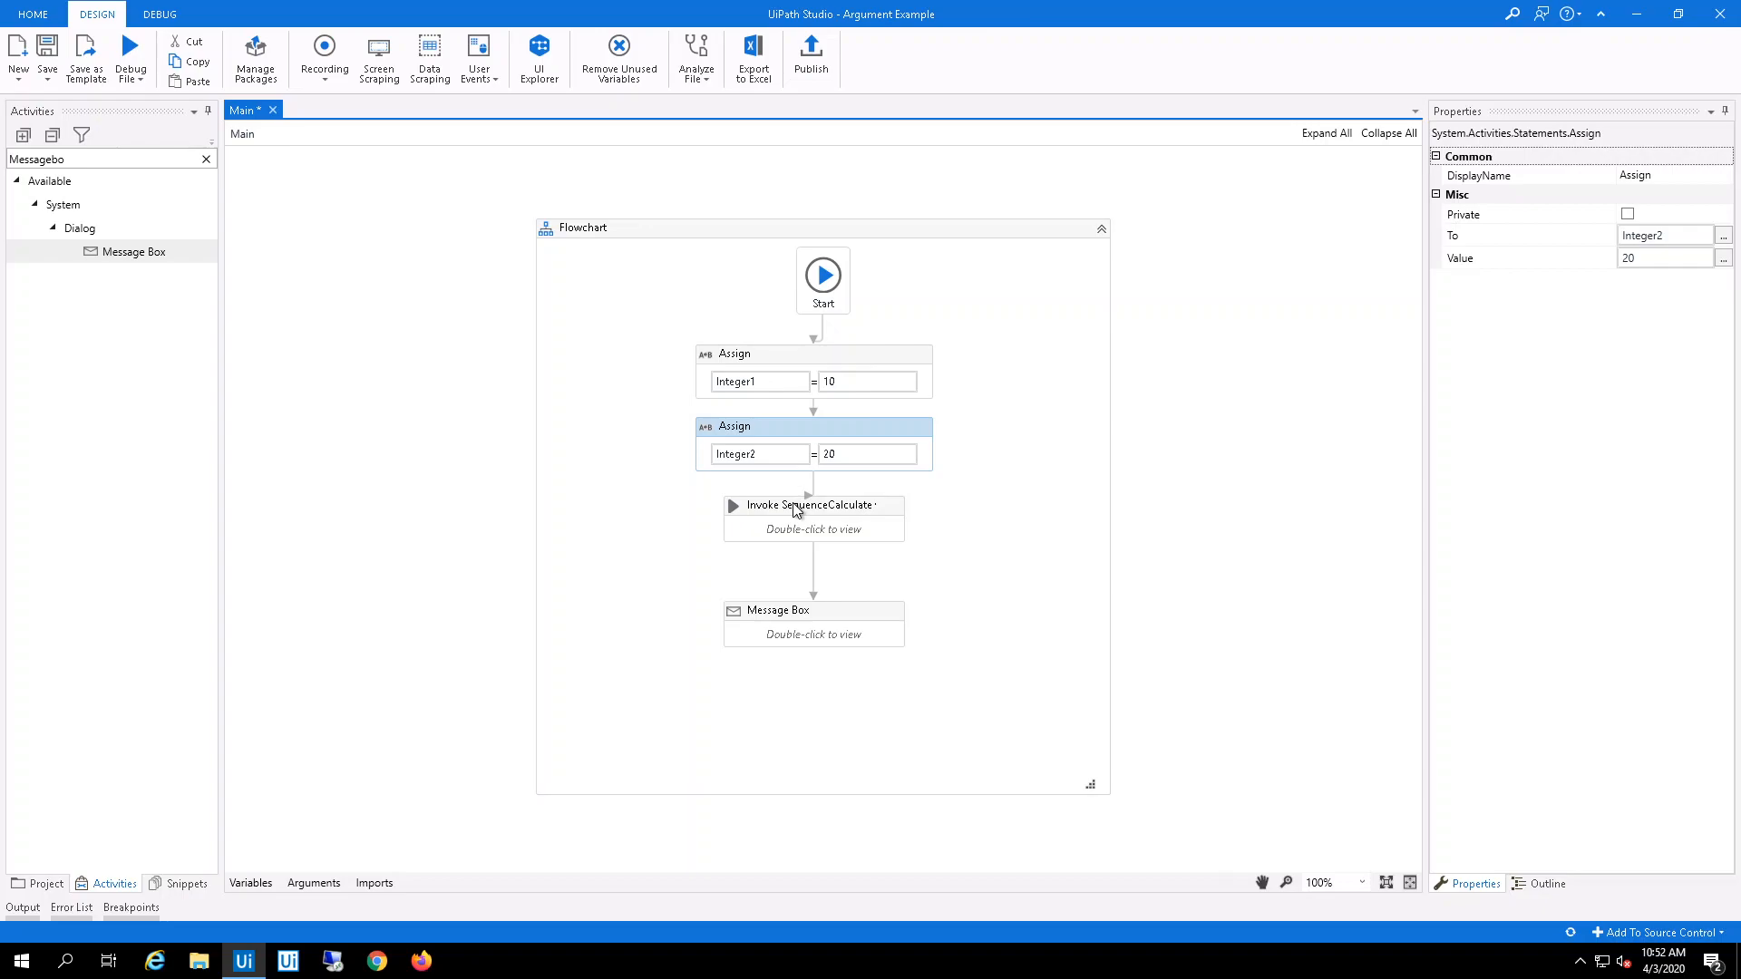
pyautogui.click(810, 505)
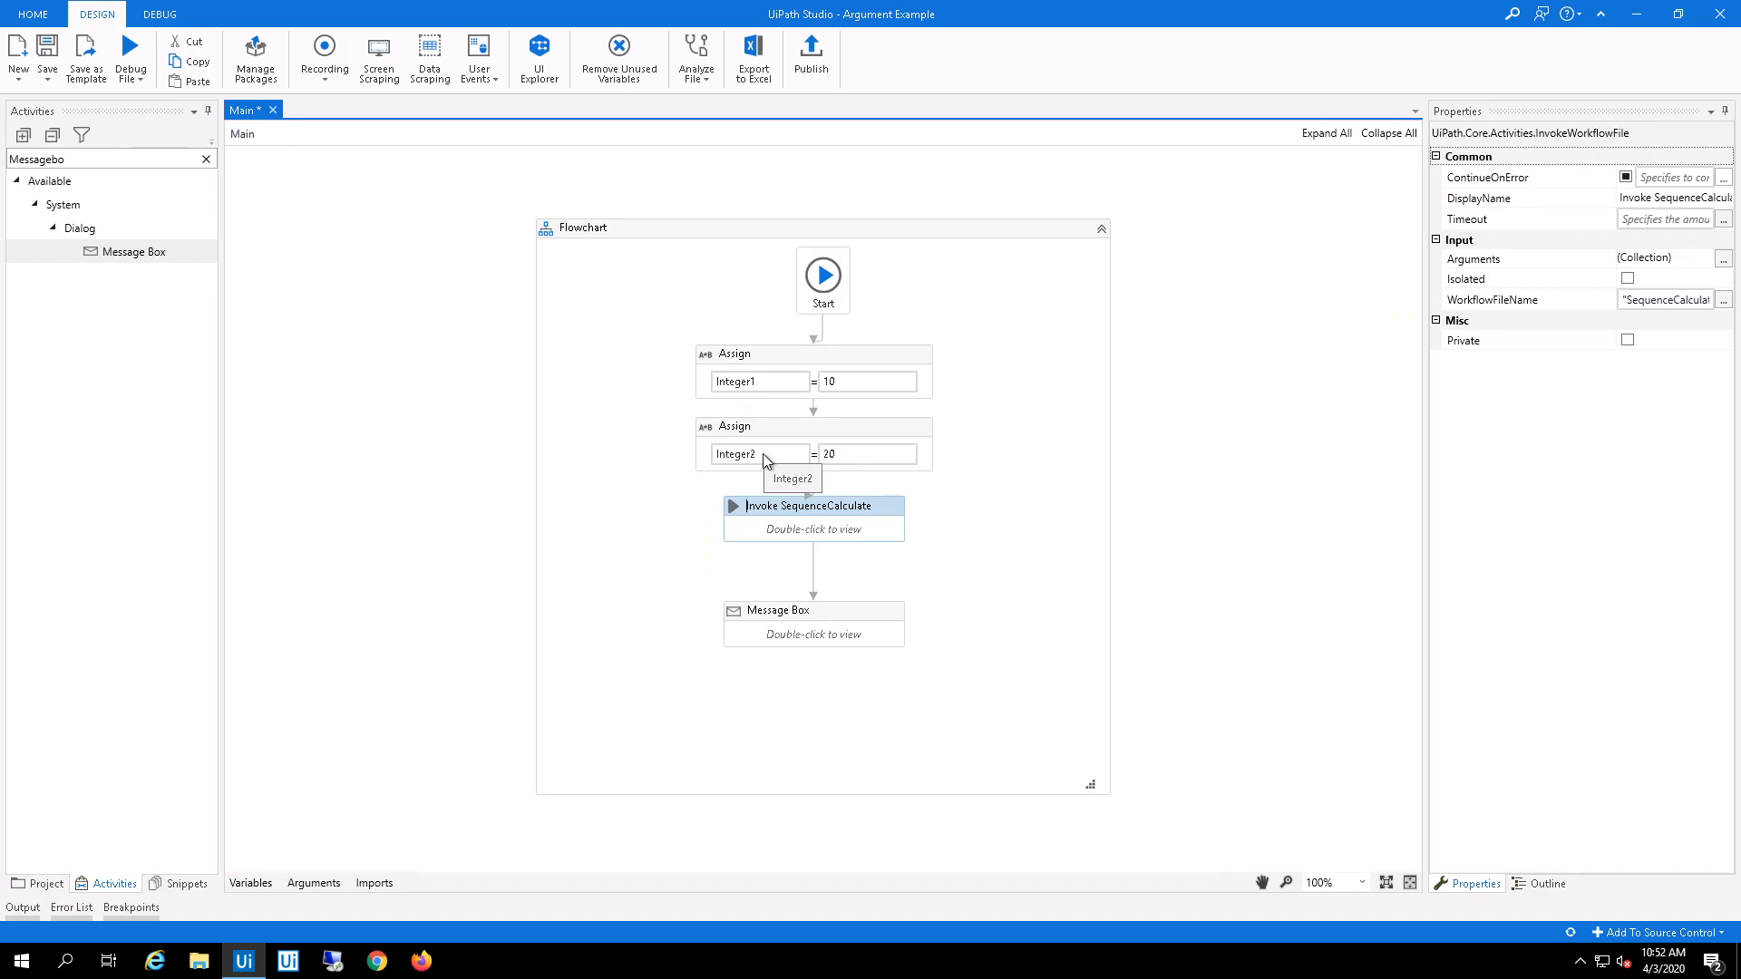
# Open SequenceCalculate.xaml in a new tab from the Invoke SequenceCalculate activity
pyautogui.doubleClick(813, 516)
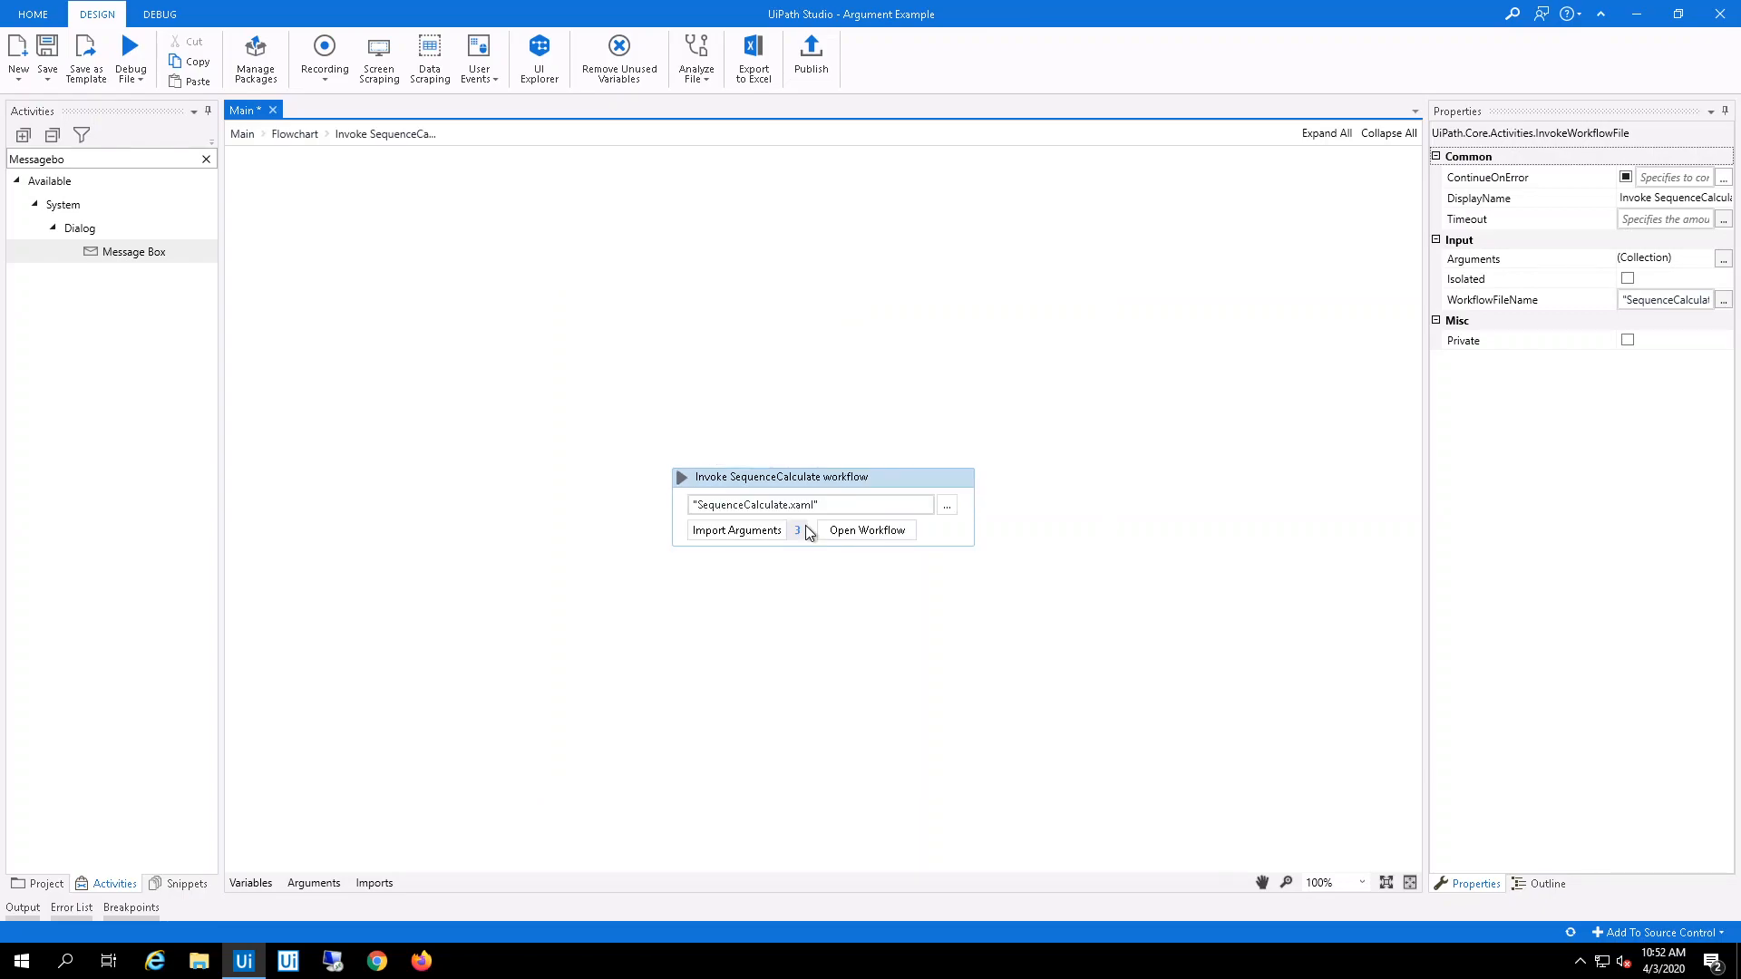
pyautogui.moveTo(805, 629)
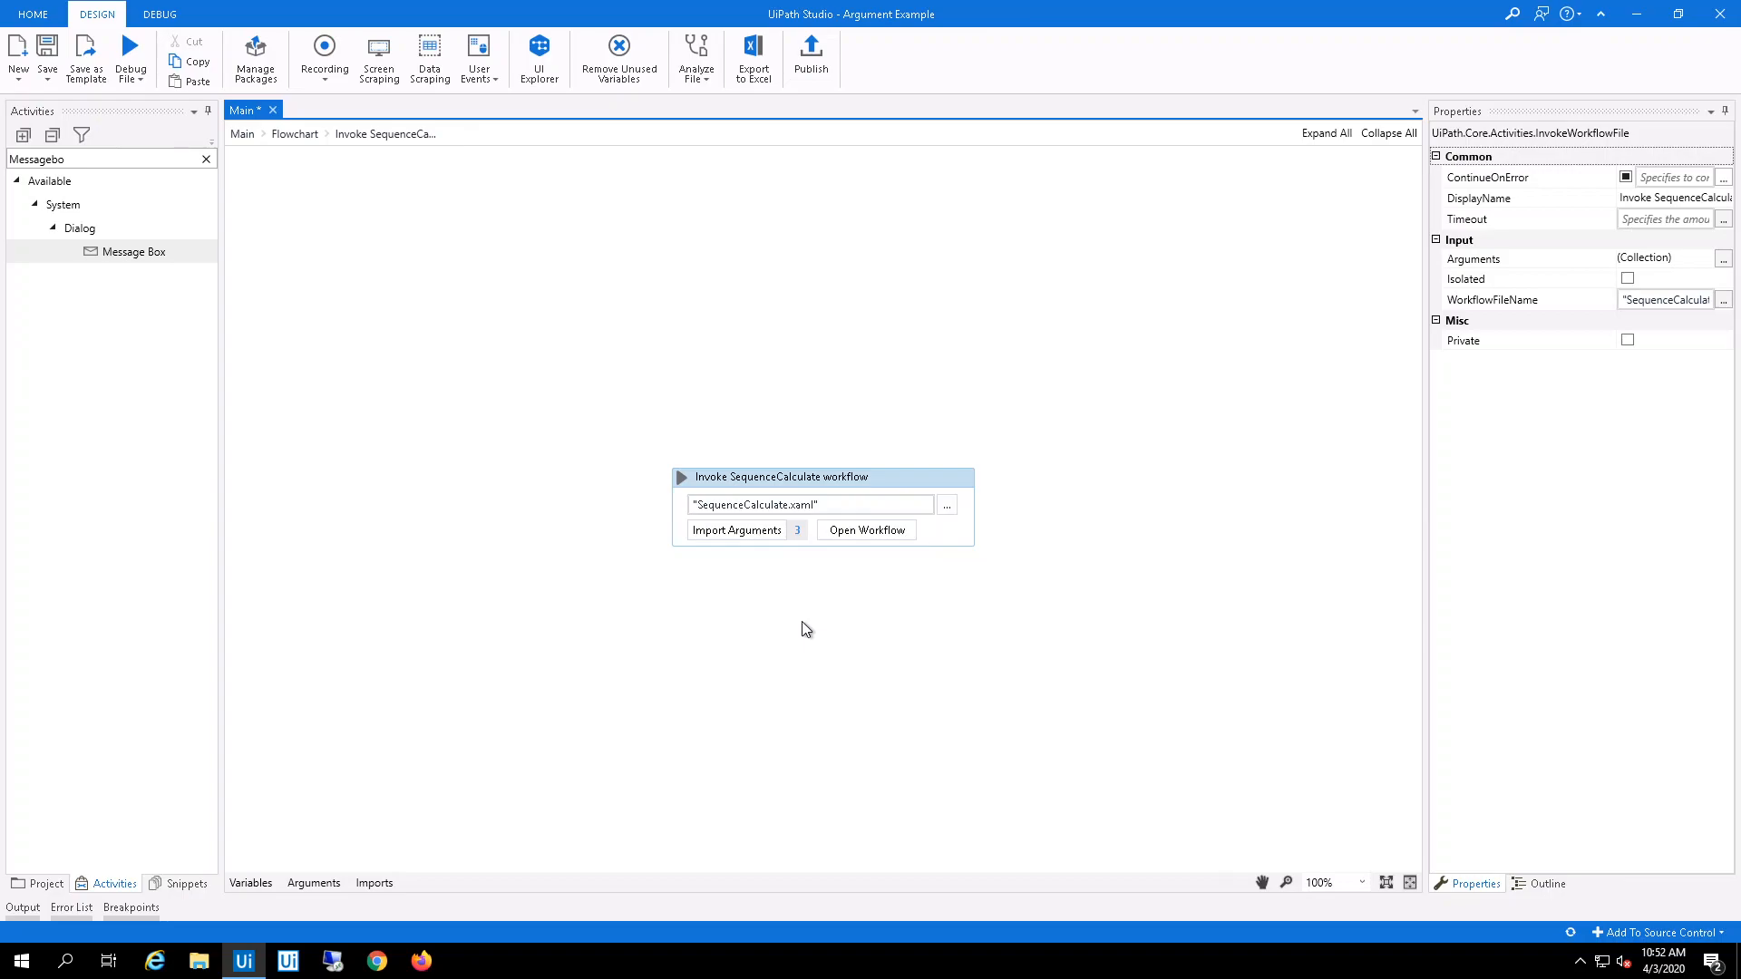
pyautogui.click(865, 530)
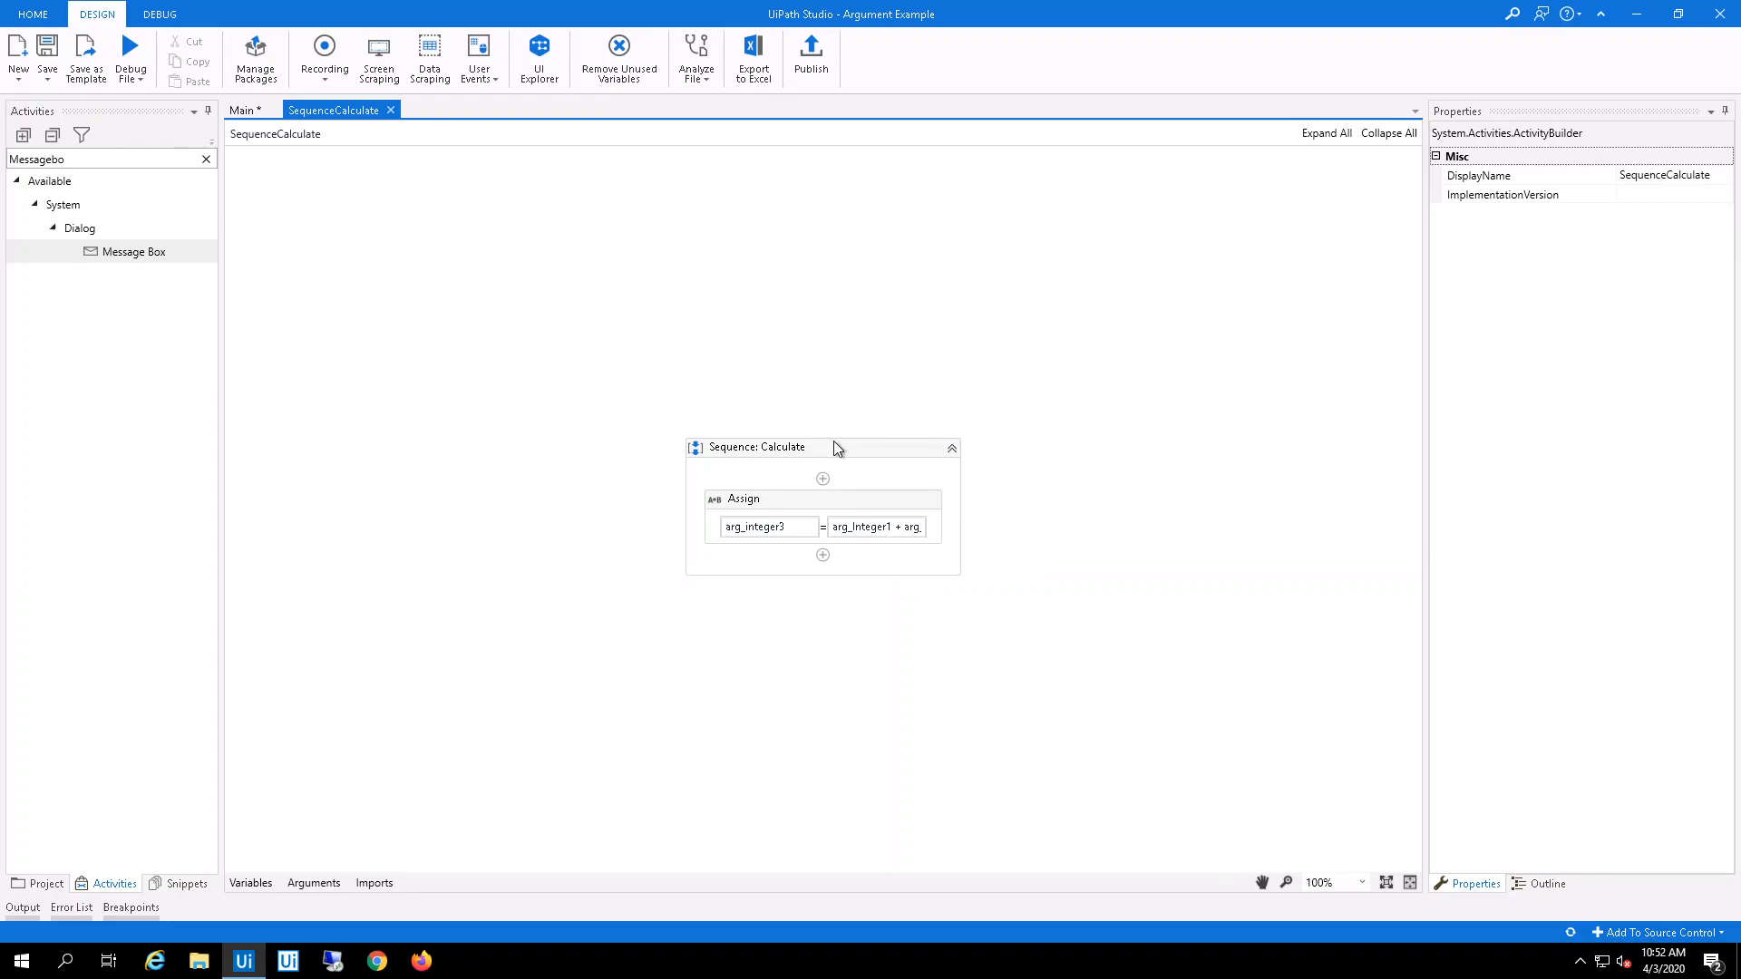
# Review SequenceCalculate's Int32 arguments (arg_Integer1, arg_Integer2 In; arg_integer3 Out), then return to Main
pyautogui.click(767, 447)
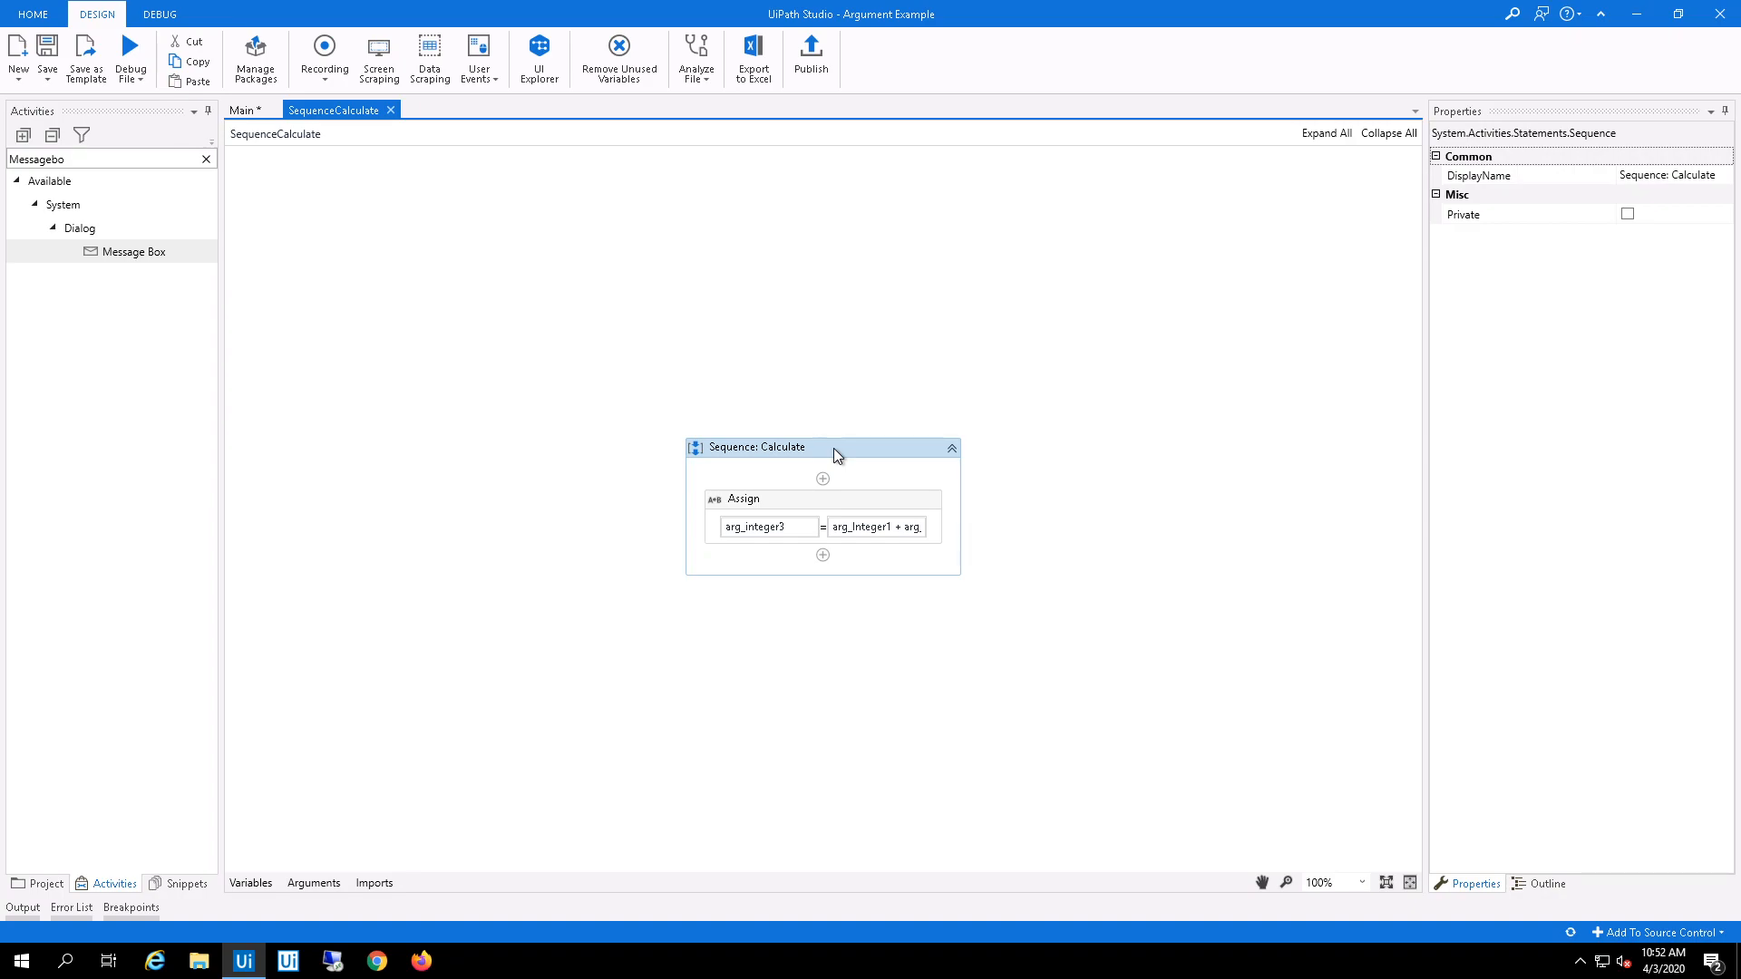
pyautogui.click(313, 883)
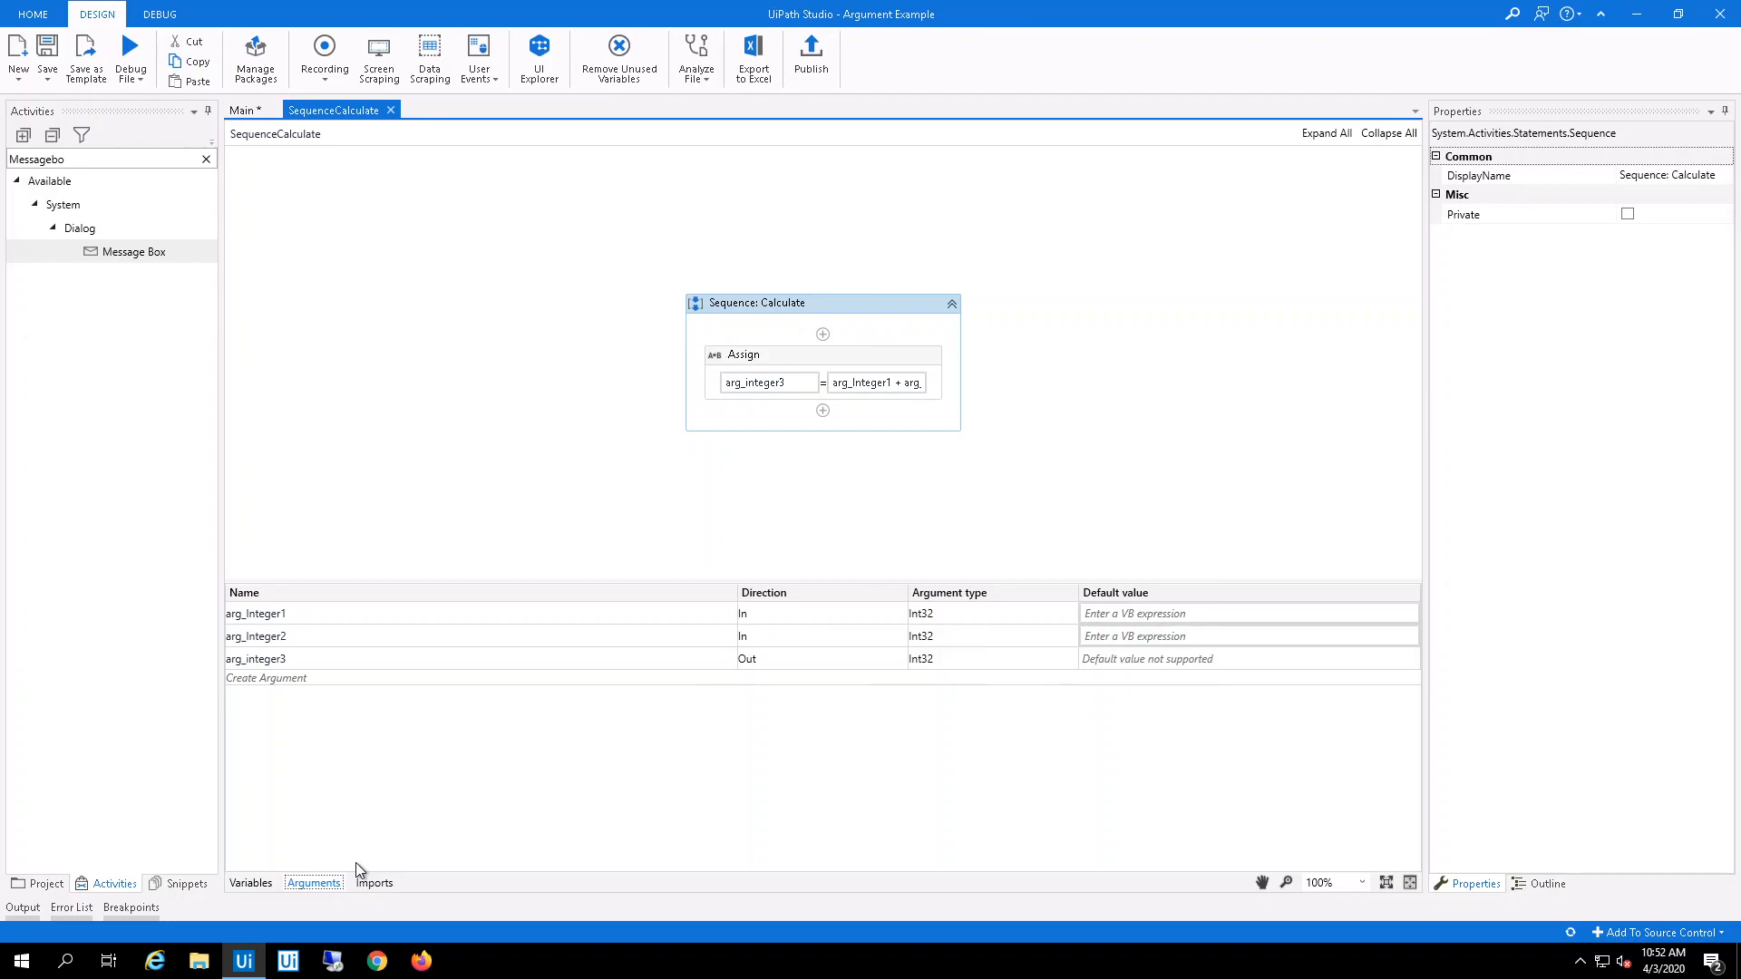
pyautogui.click(255, 613)
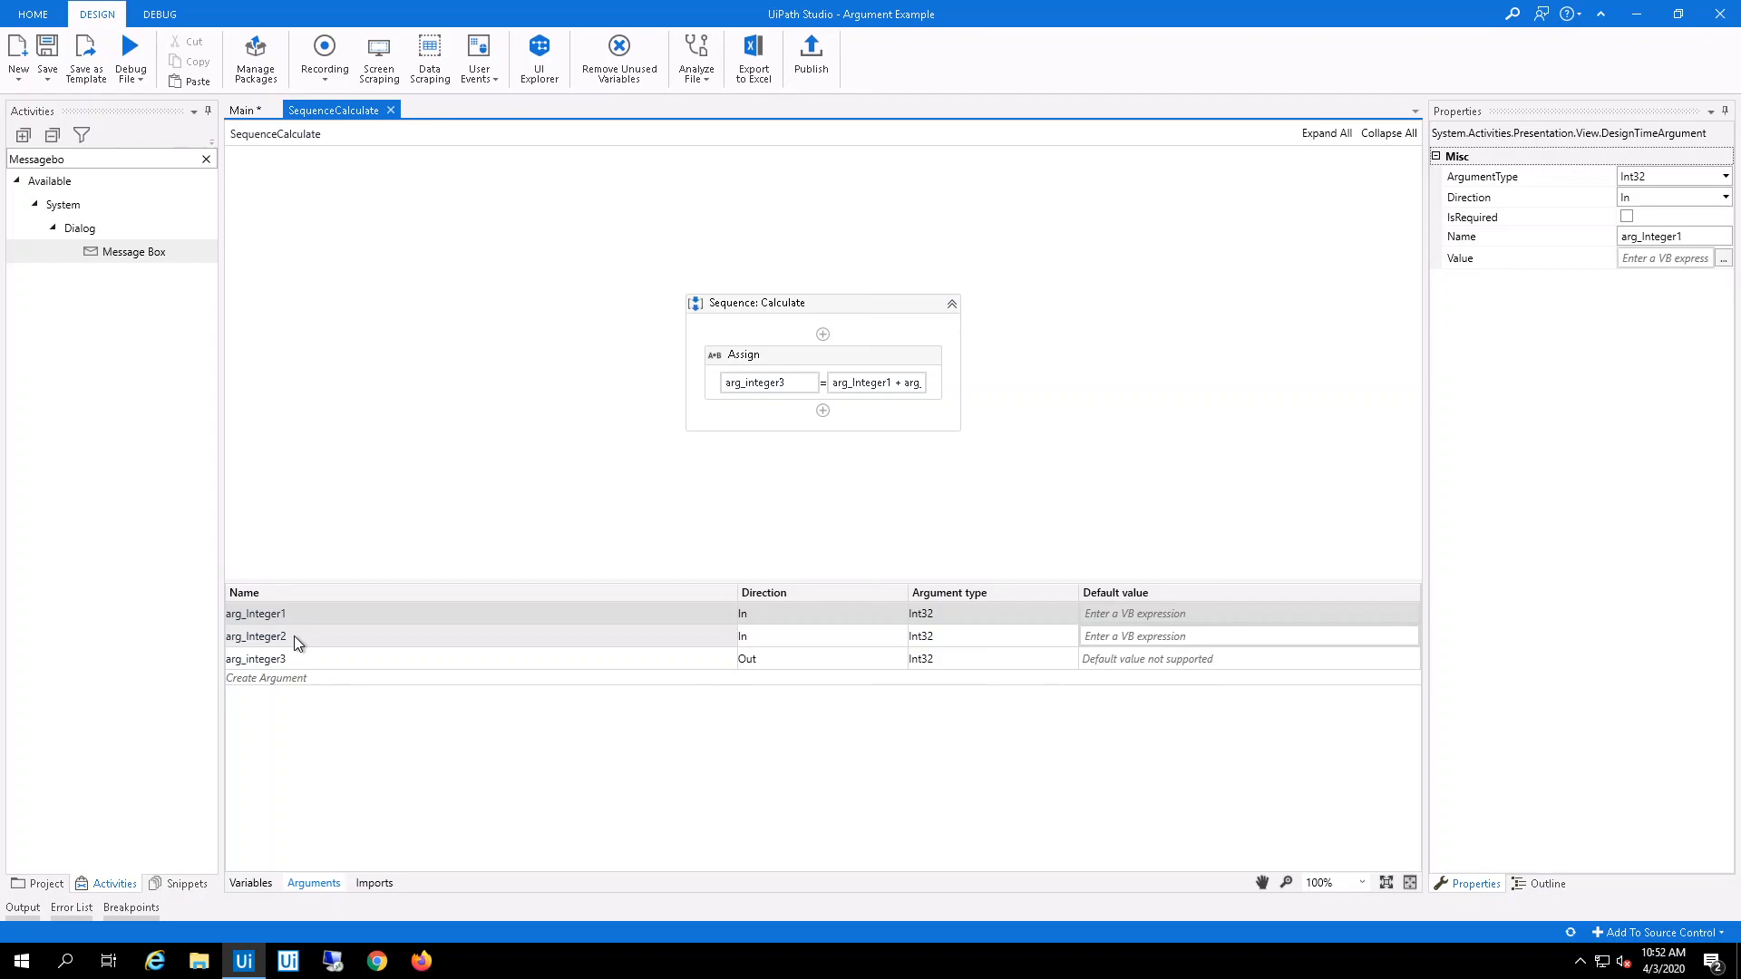
pyautogui.click(256, 659)
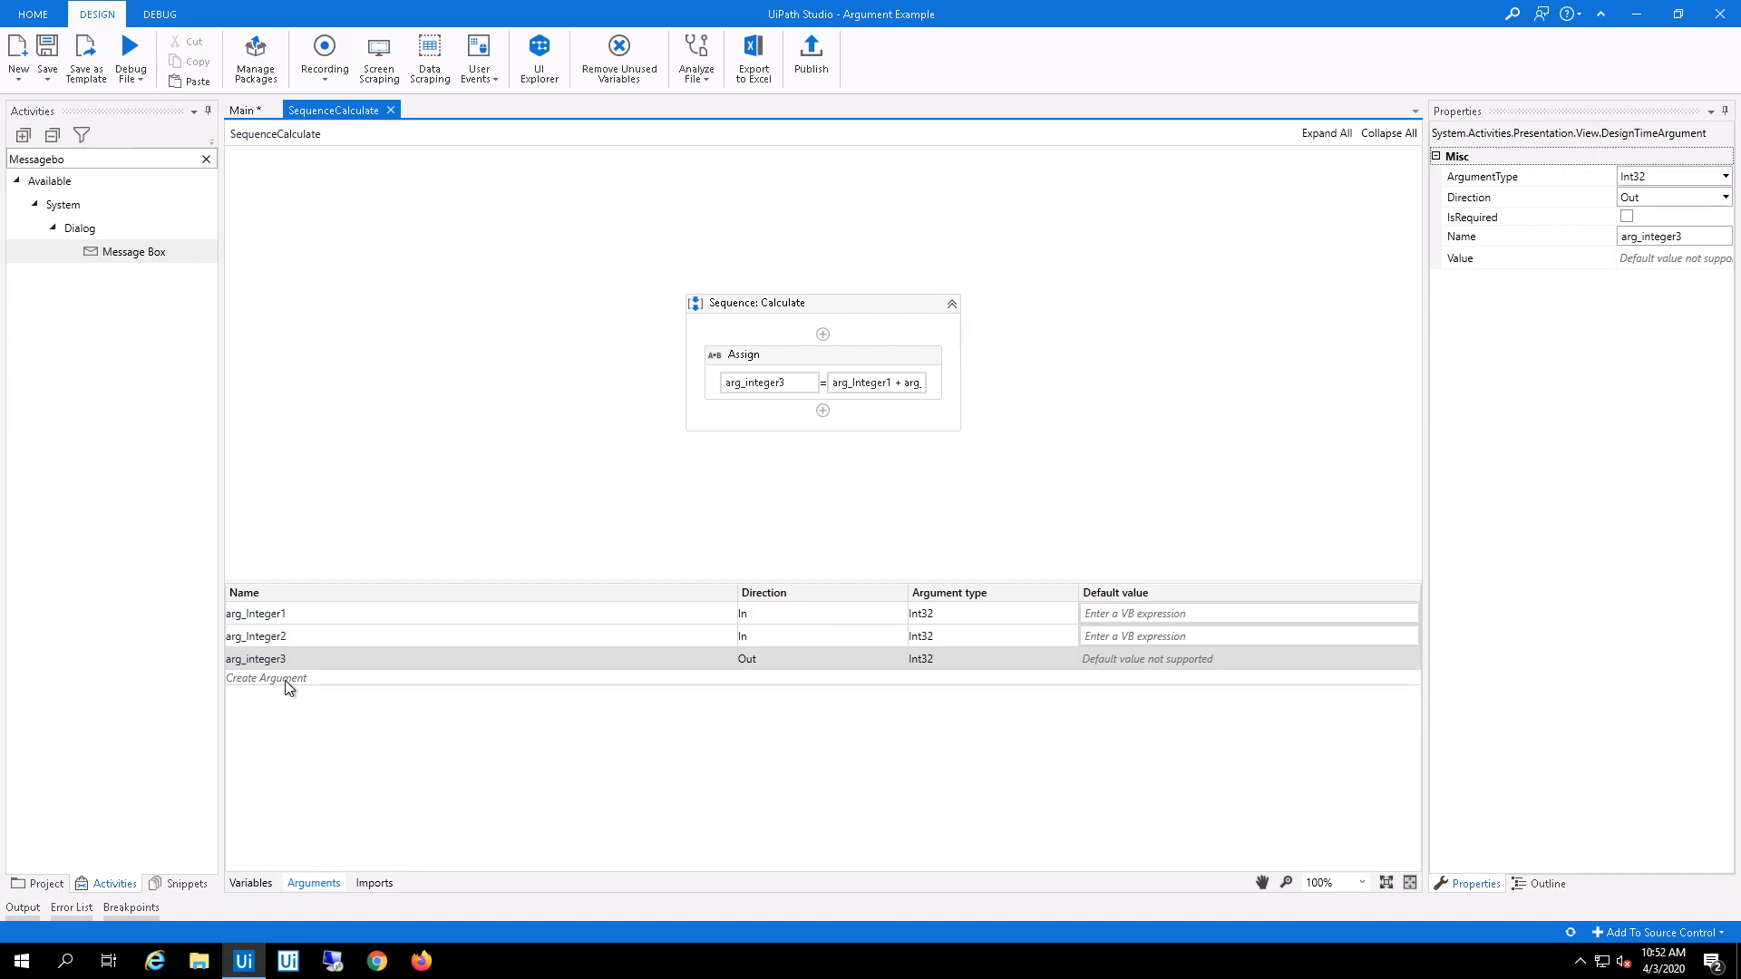
pyautogui.moveTo(763, 618)
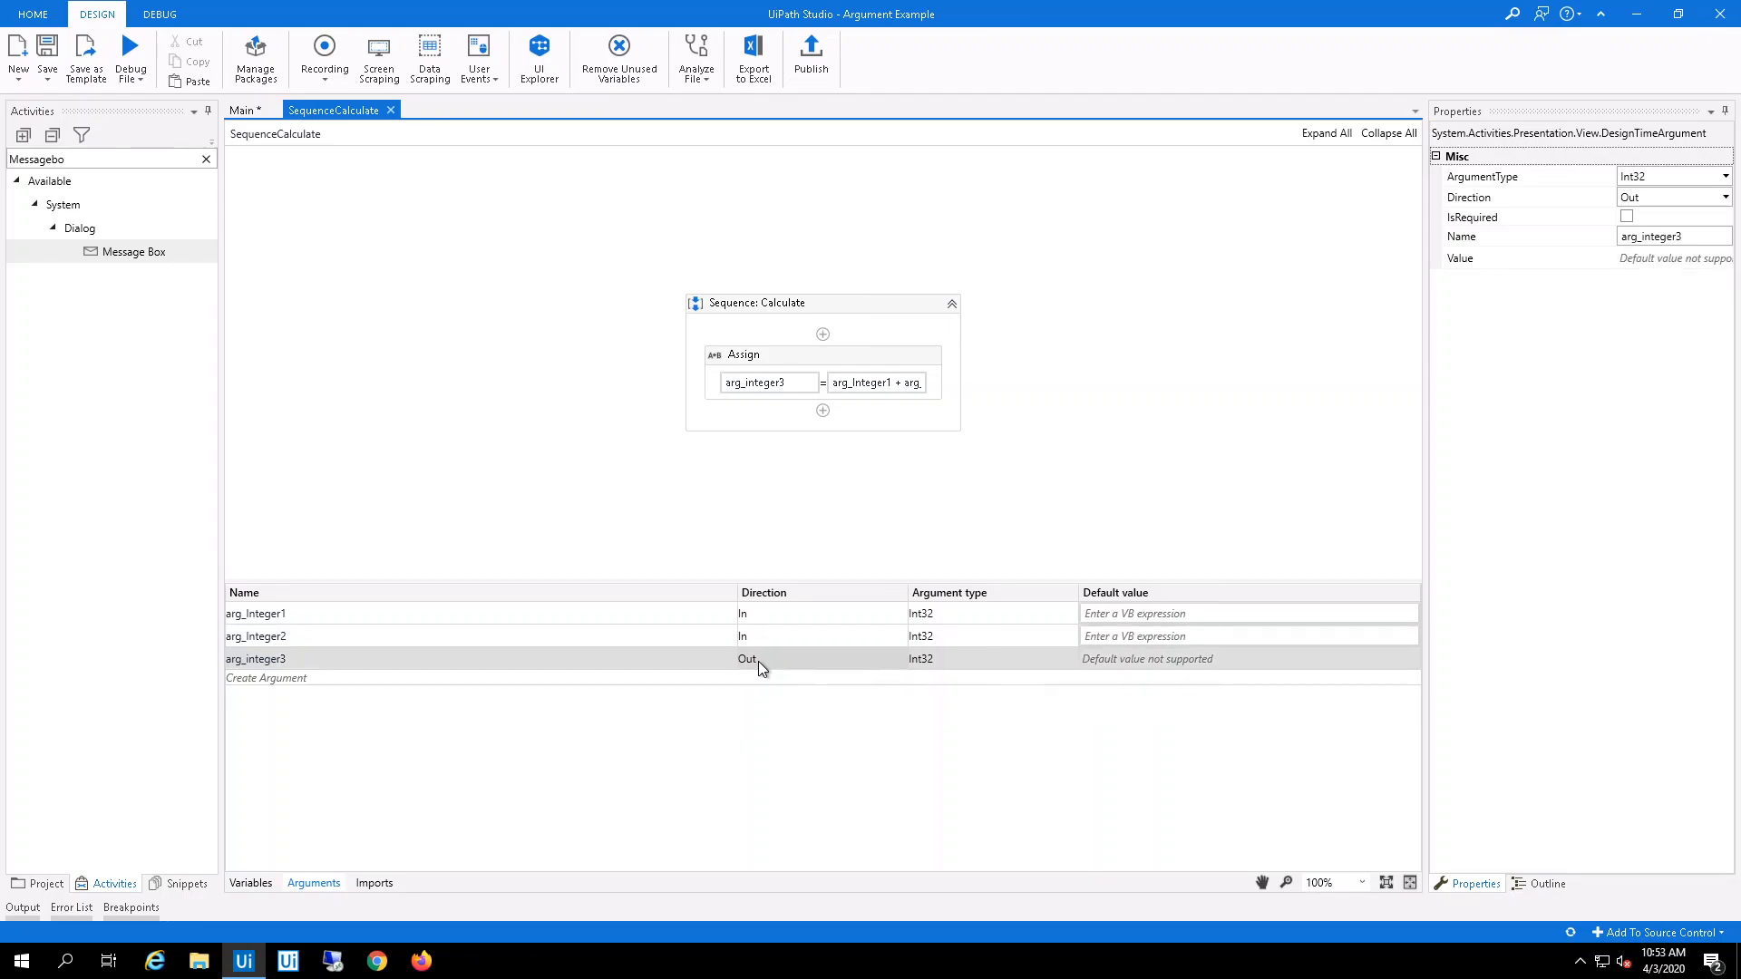
pyautogui.moveTo(750, 697)
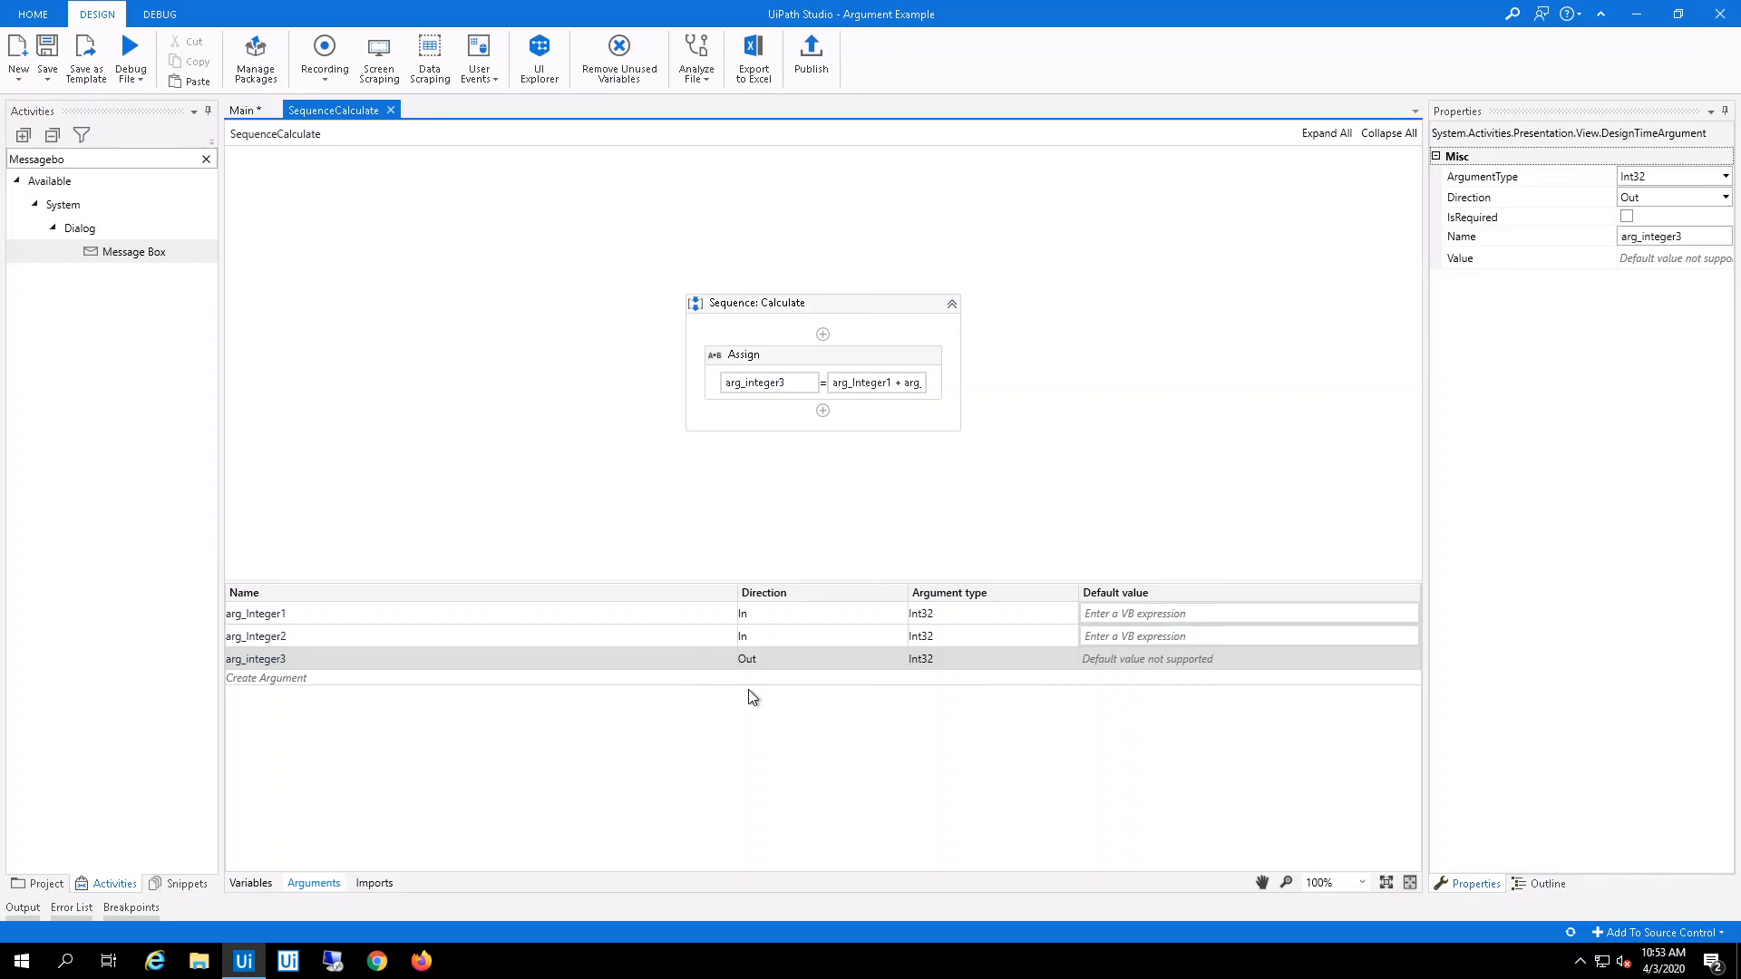
pyautogui.click(242, 110)
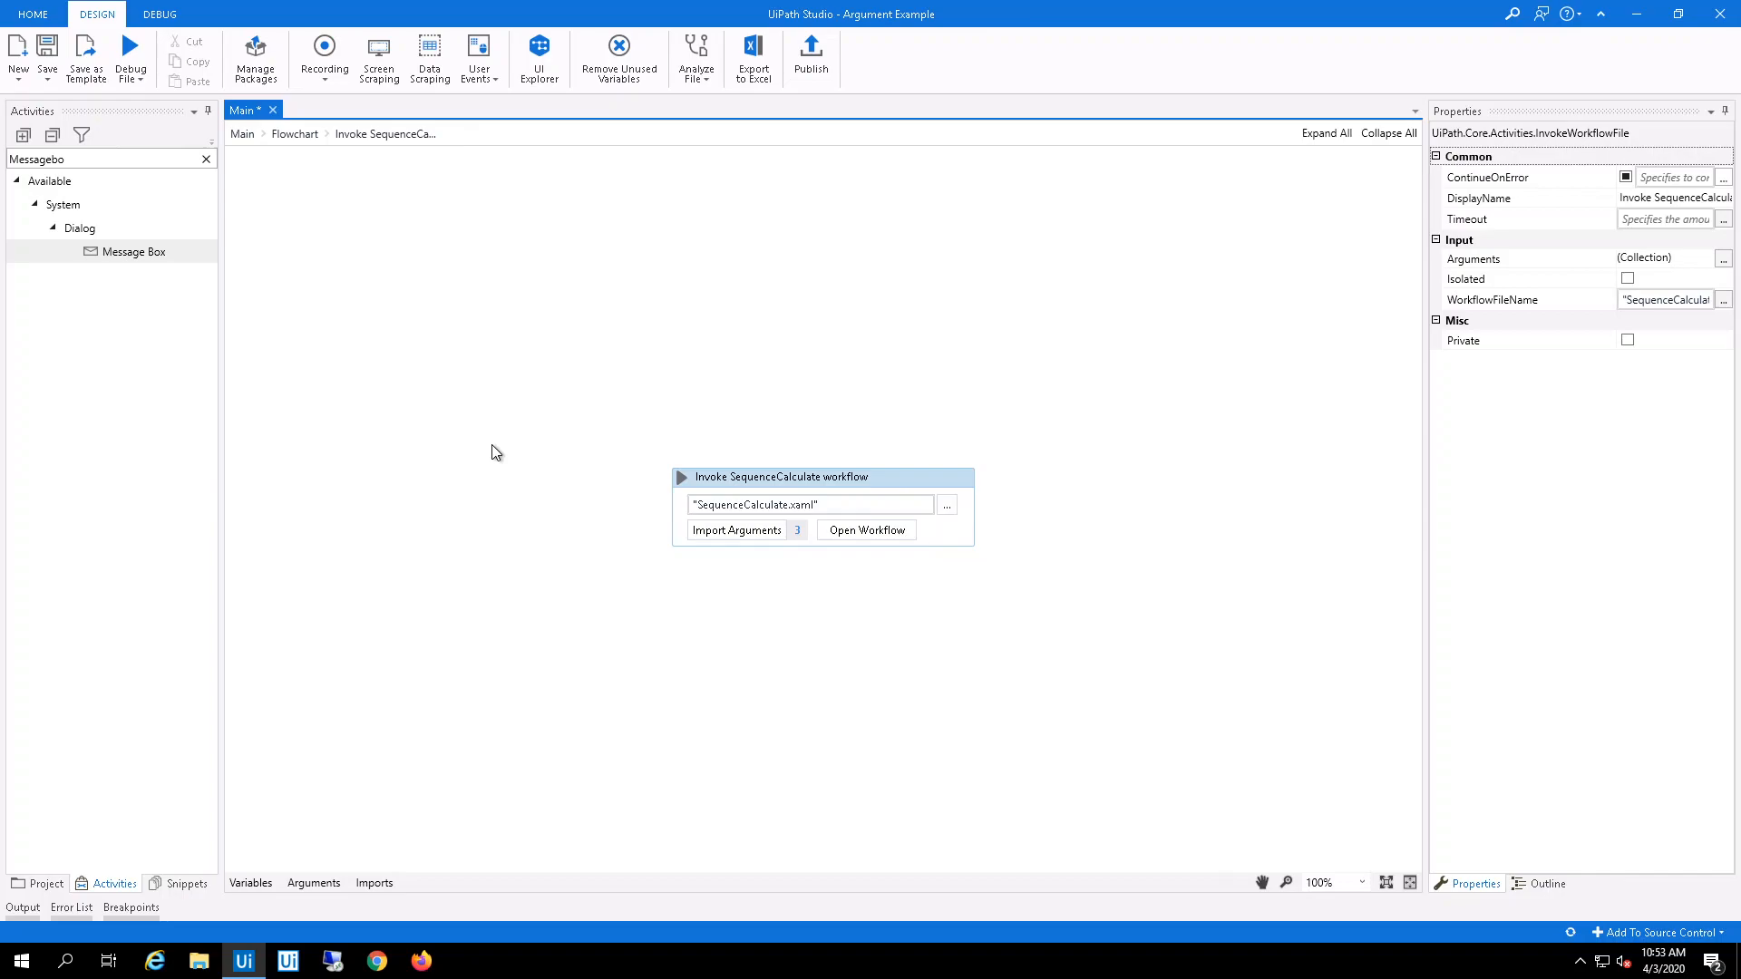
pyautogui.moveTo(733, 539)
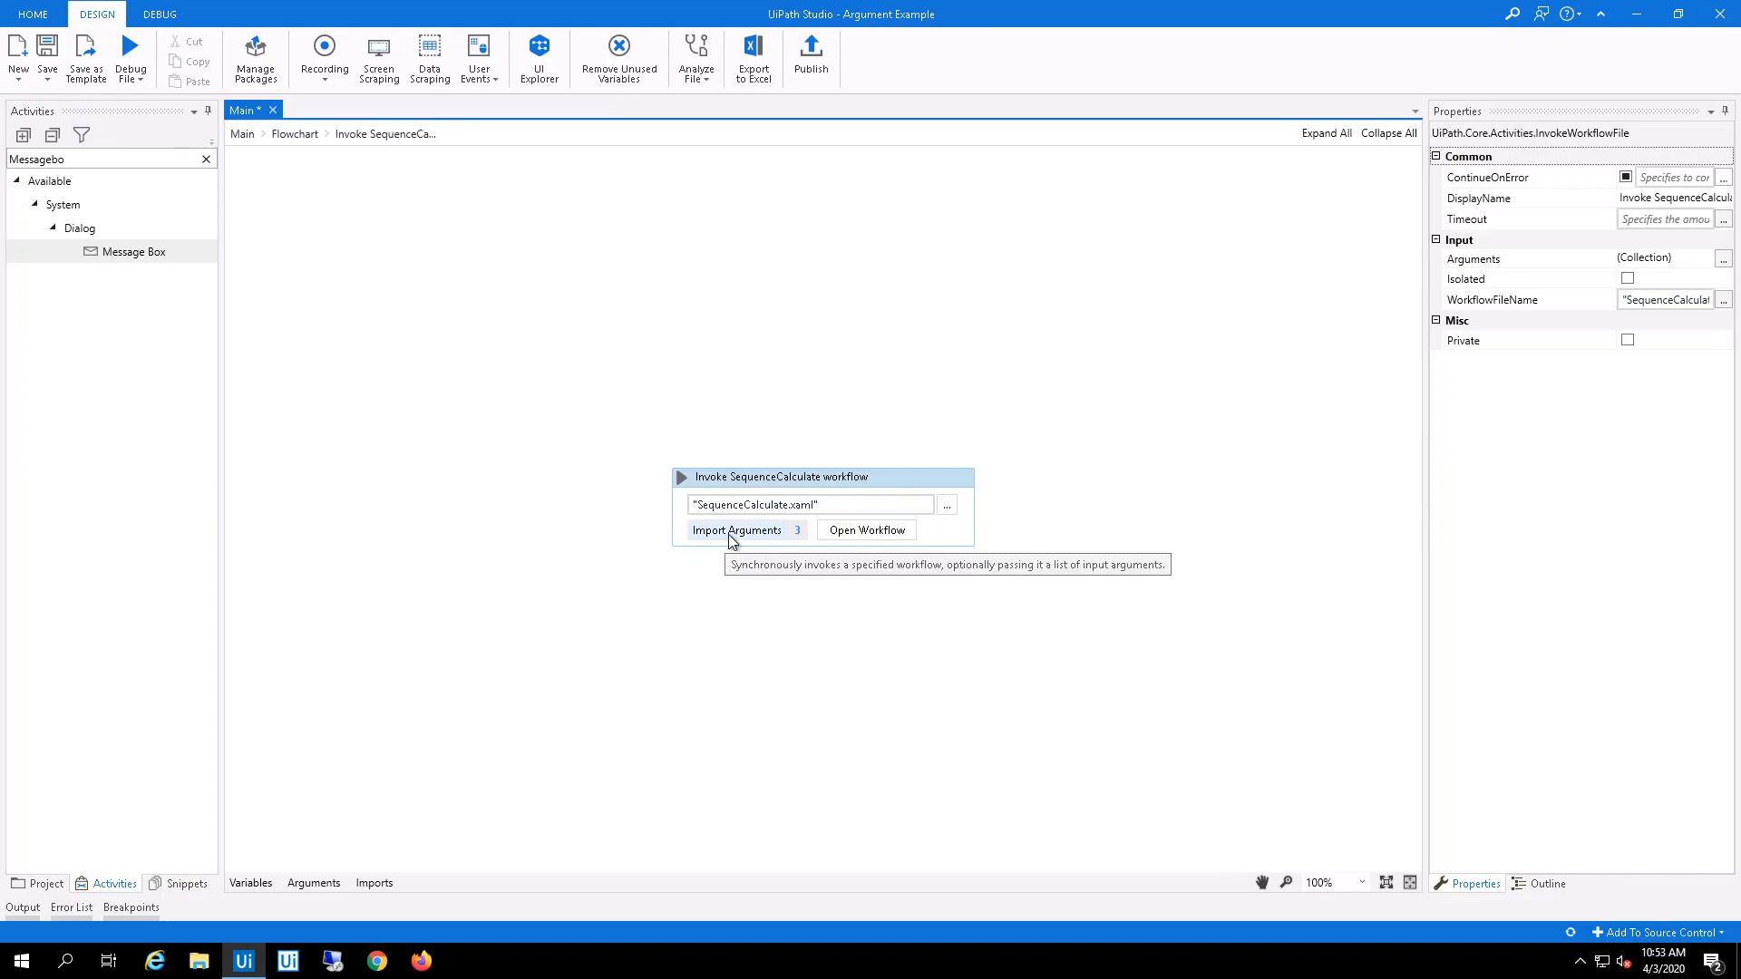
pyautogui.moveTo(778, 476)
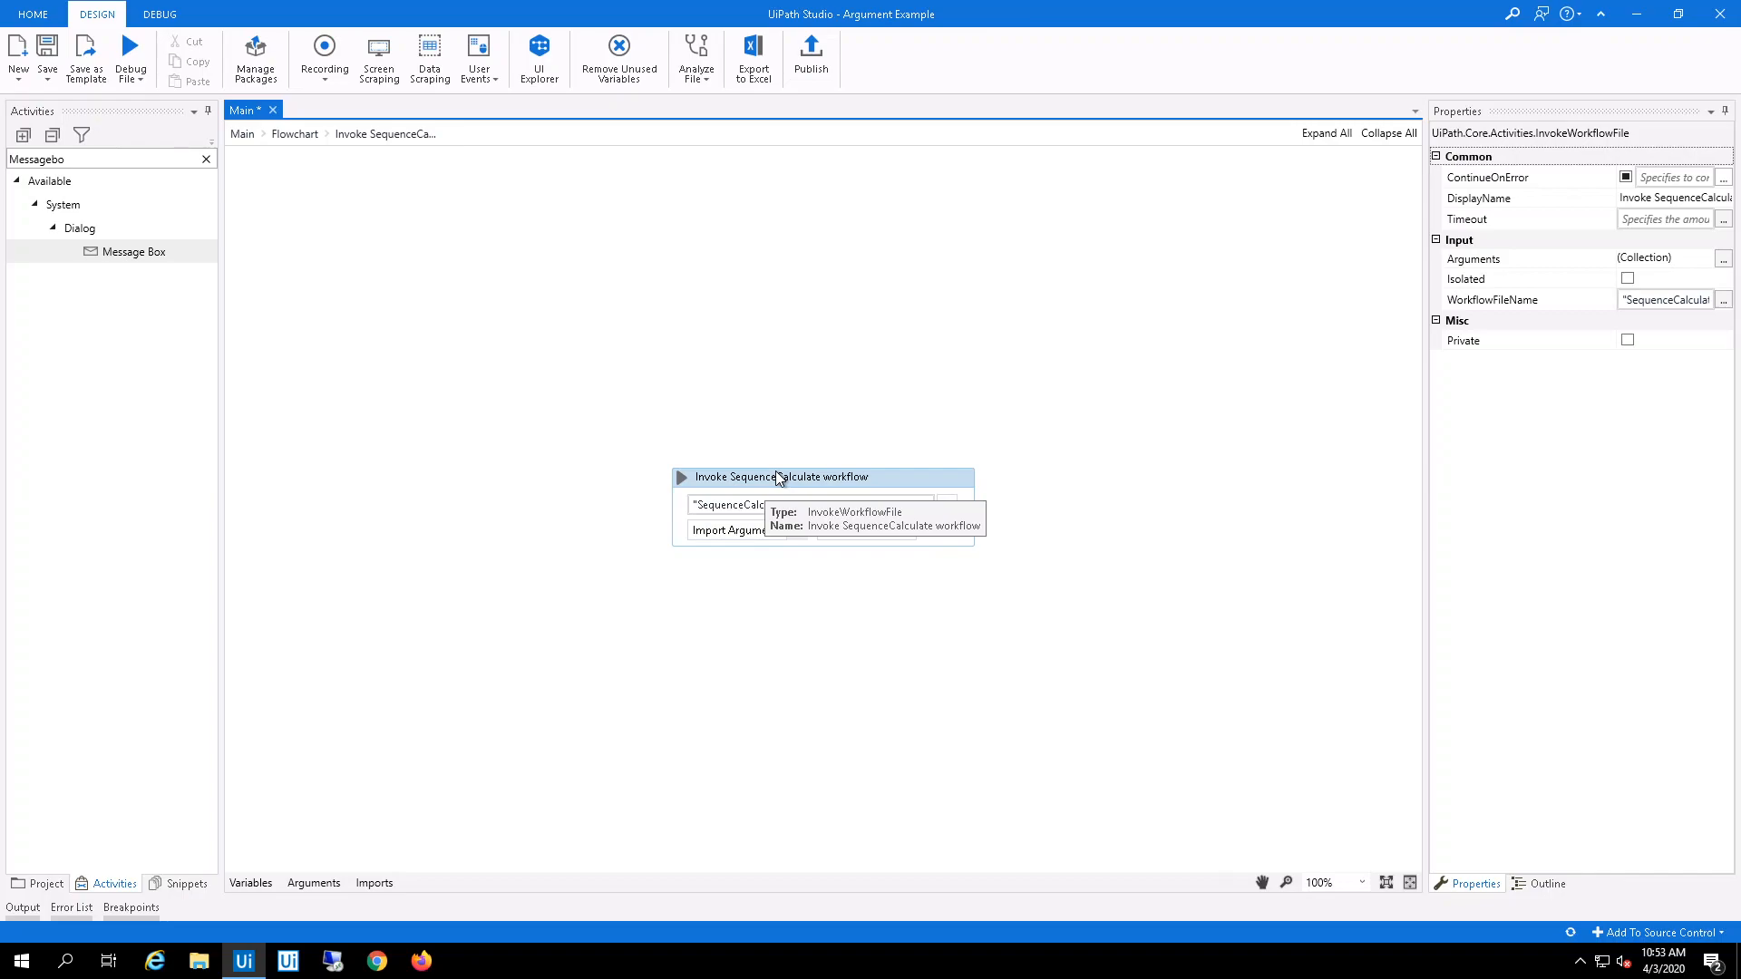
pyautogui.click(727, 529)
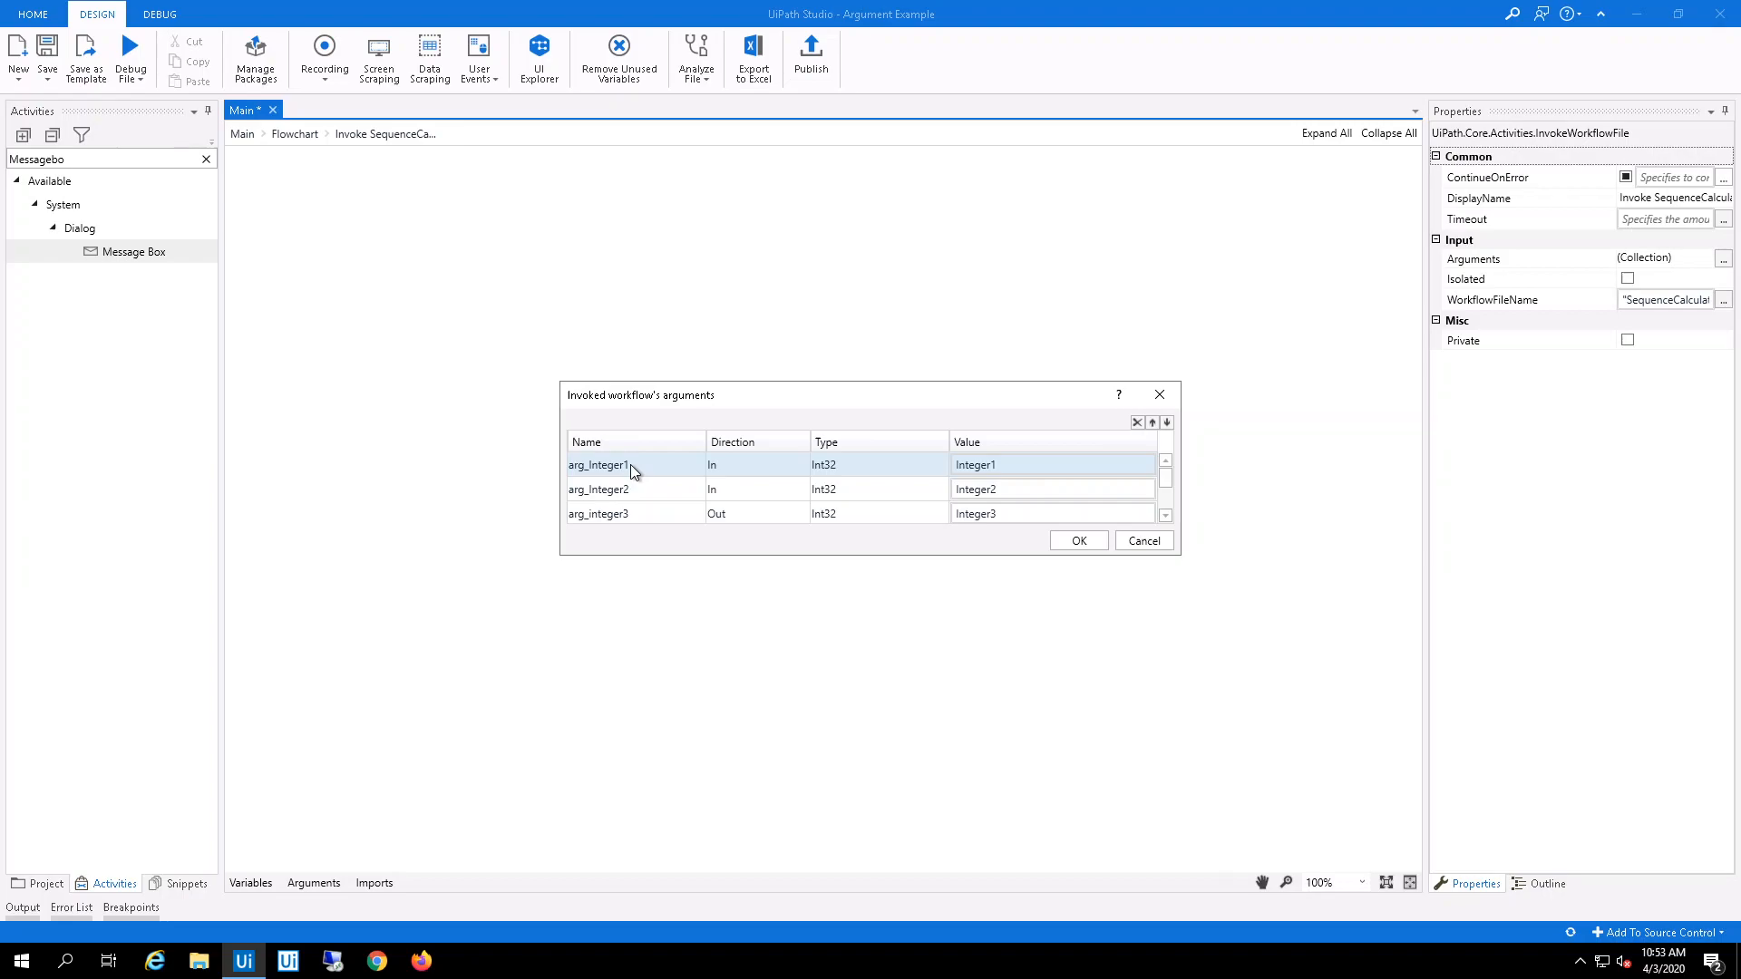
pyautogui.click(598, 513)
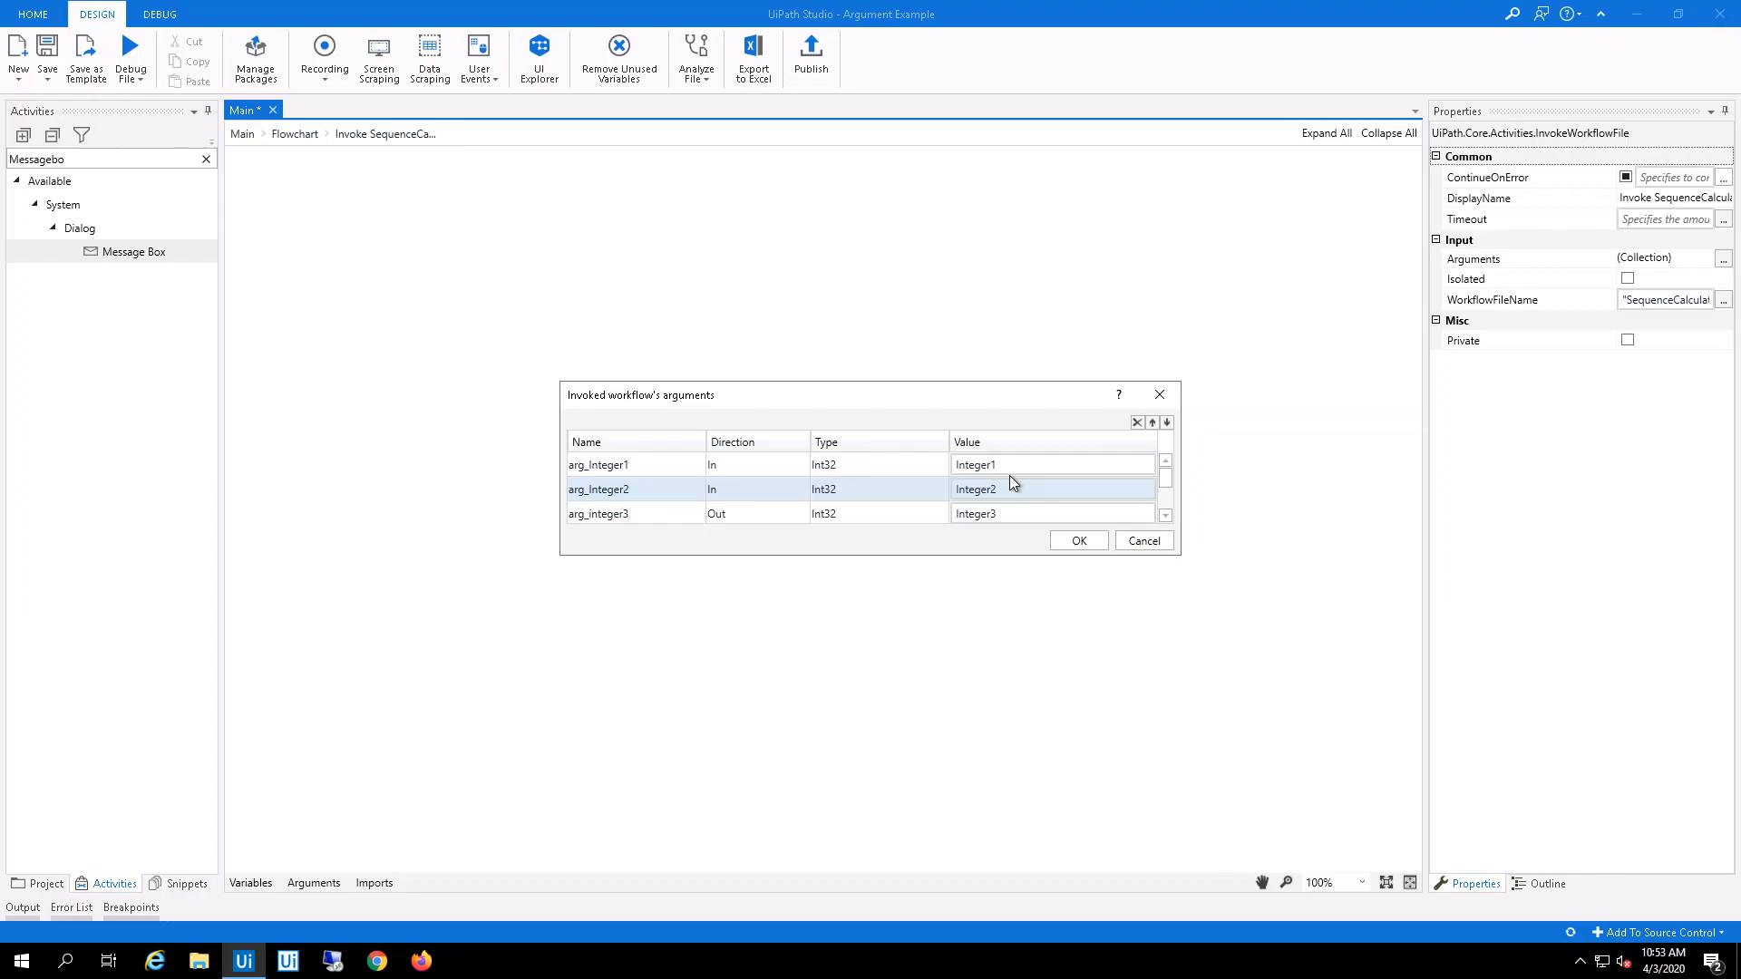
pyautogui.click(1077, 540)
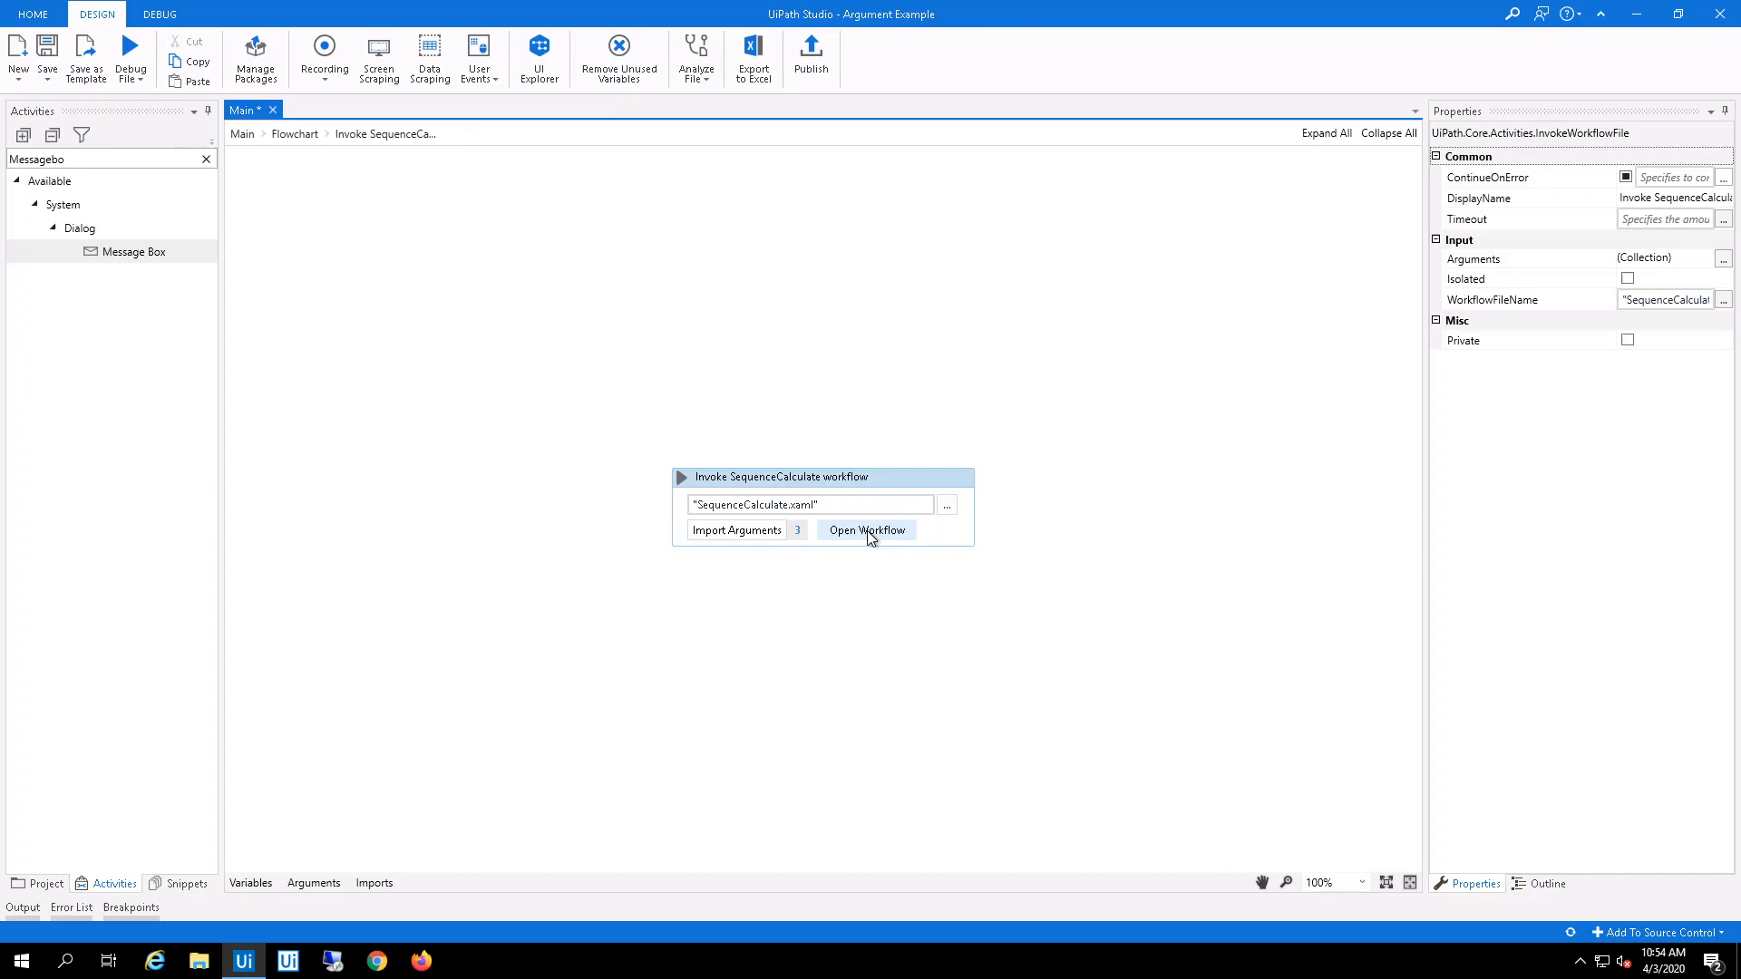
# Reopen SequenceCalculate and view the arg_integer3 = arg_Integer1 + arg_Integer2 expression
pyautogui.click(866, 530)
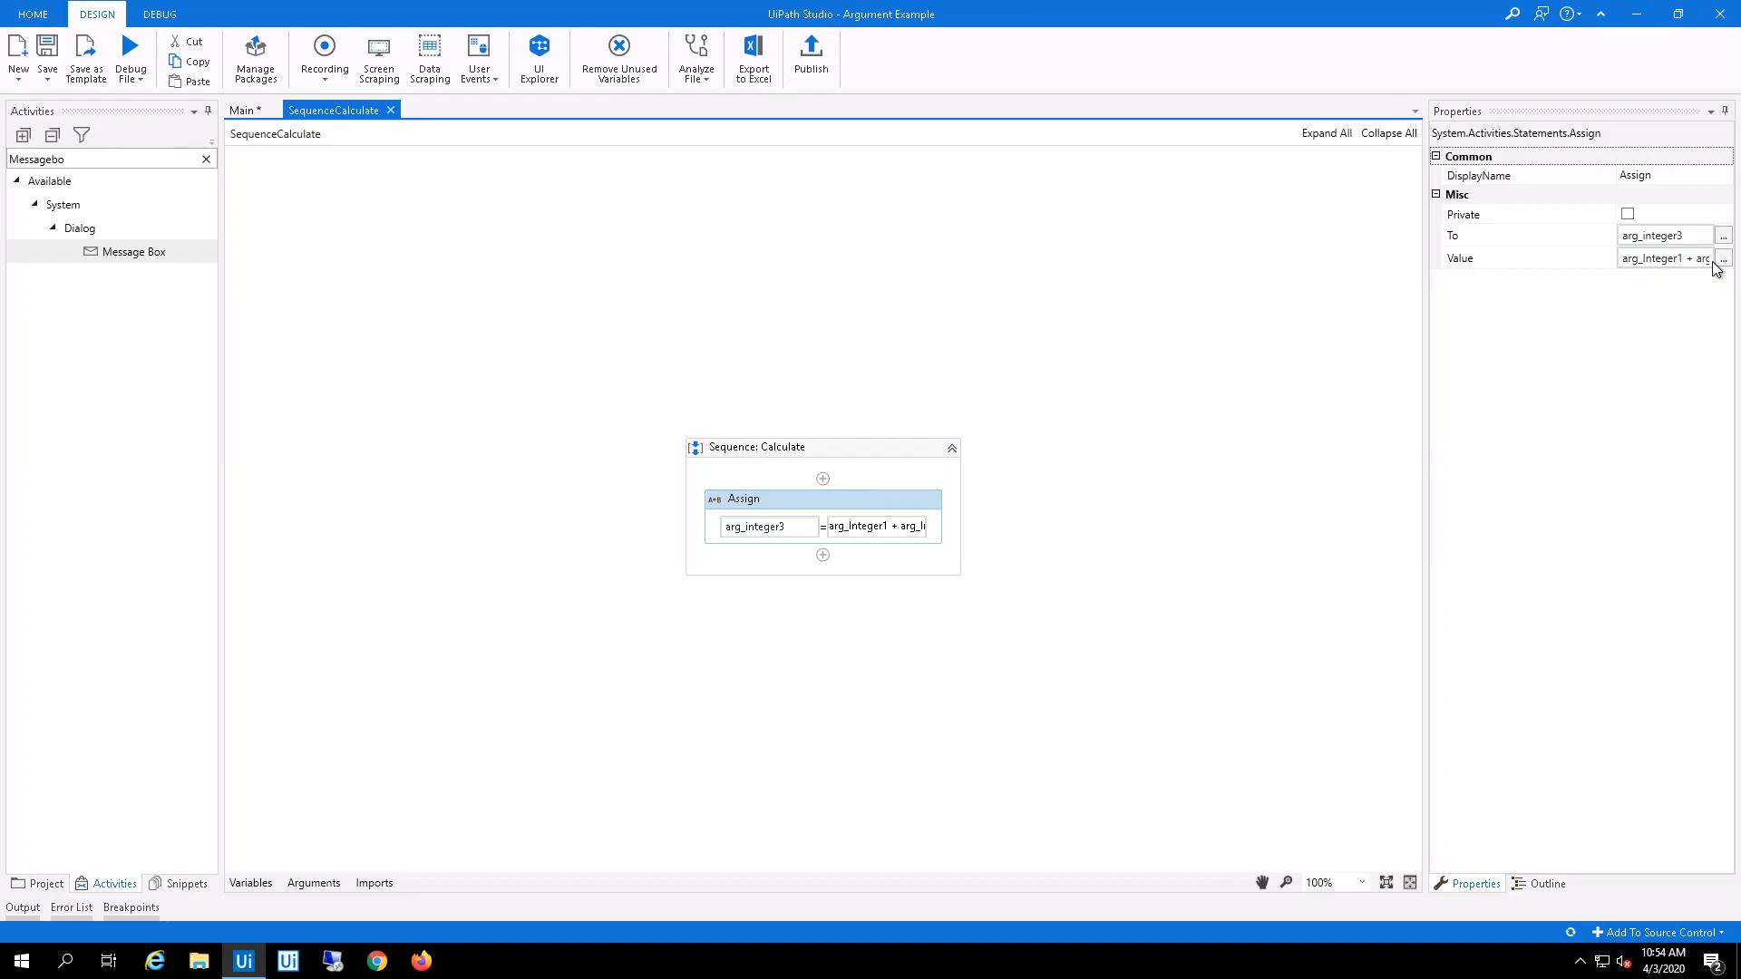
pyautogui.click(1722, 258)
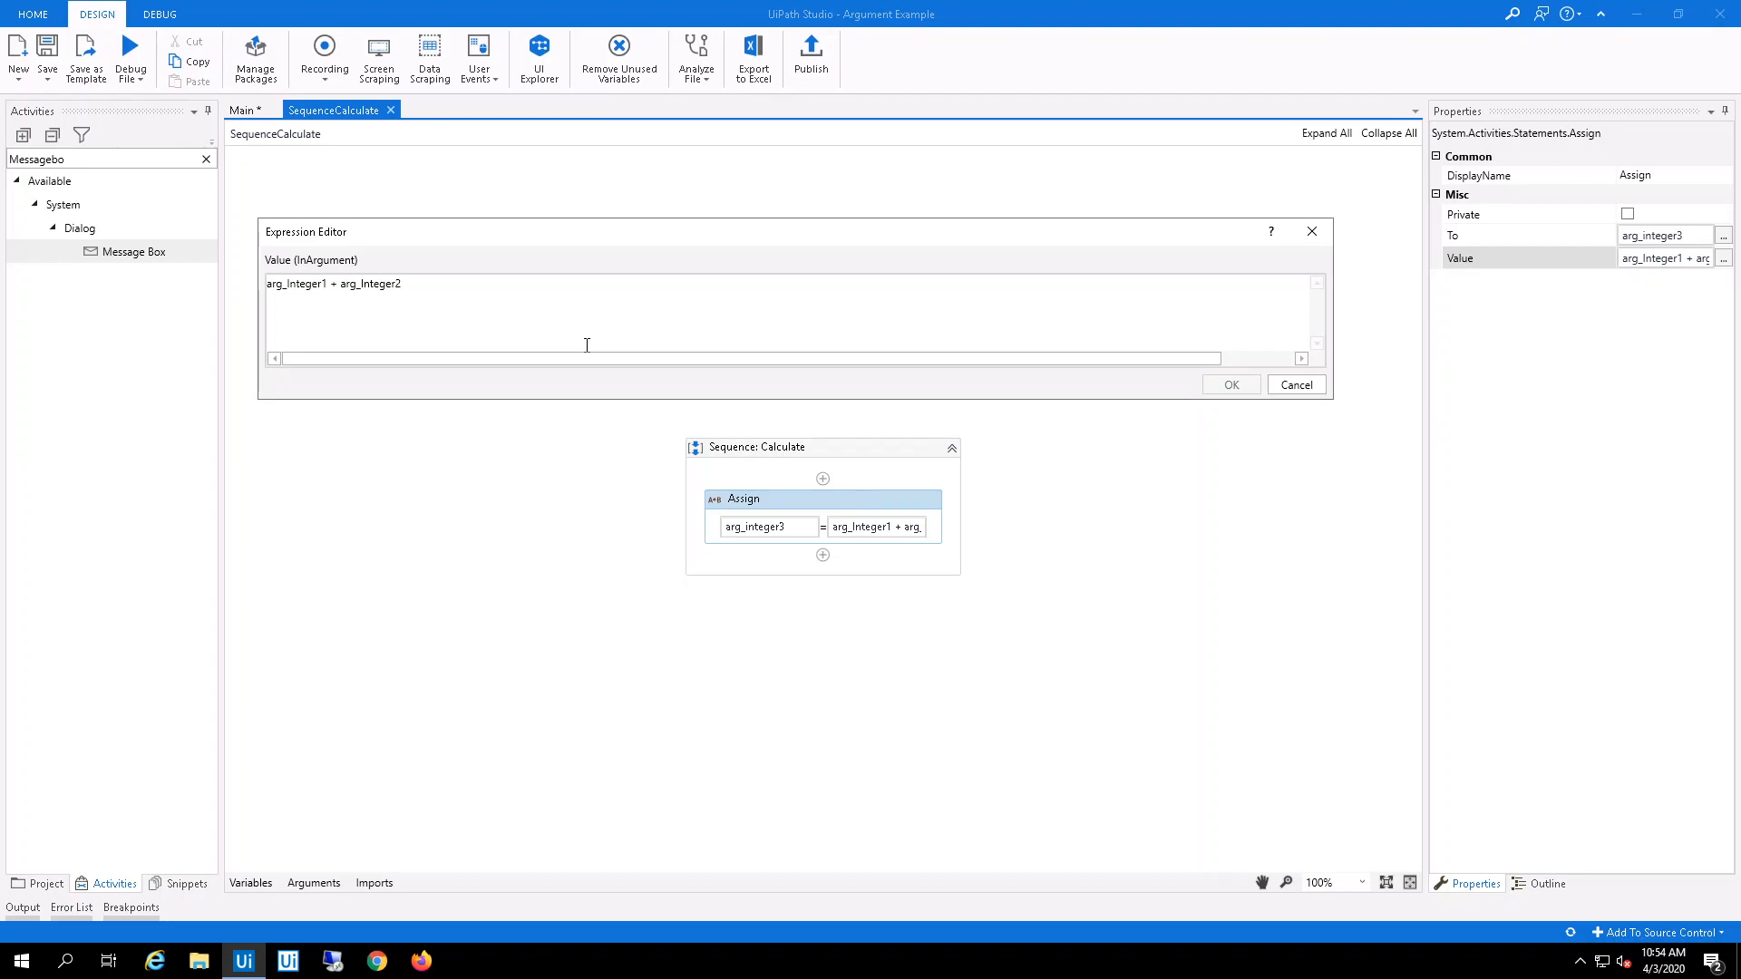
pyautogui.click(1230, 384)
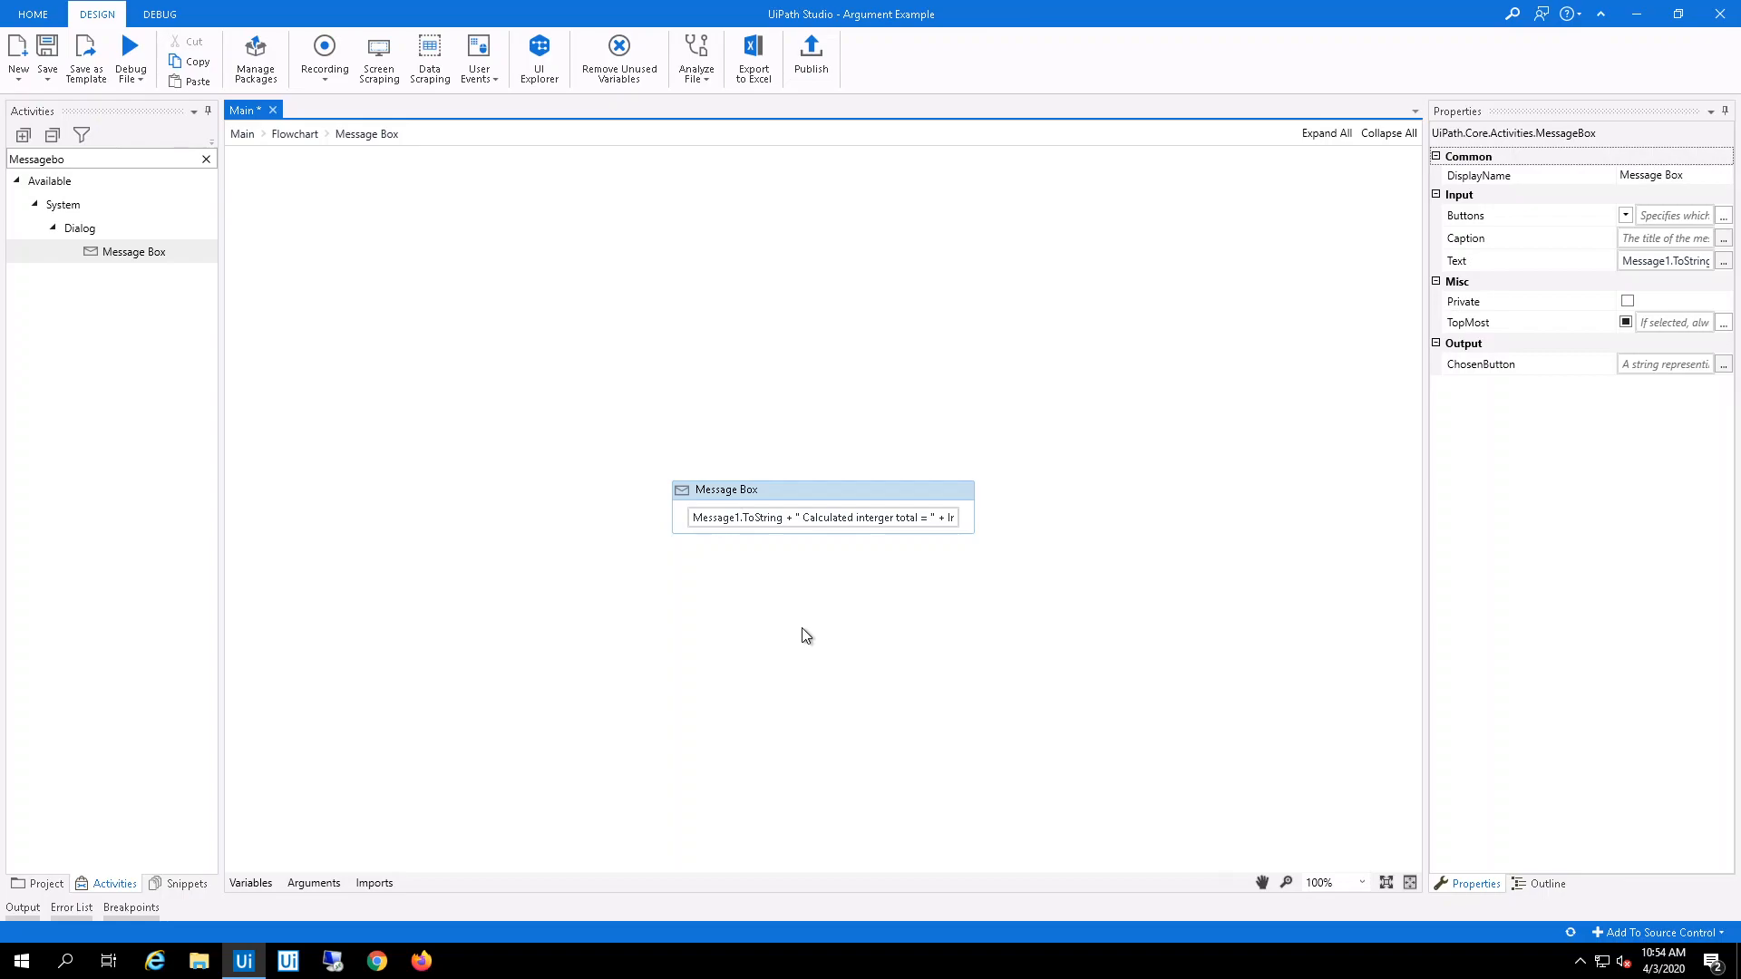
# Review the Message Box text combining Message1 and Integer3.ToString(), then cancel without changes
pyautogui.click(1722, 260)
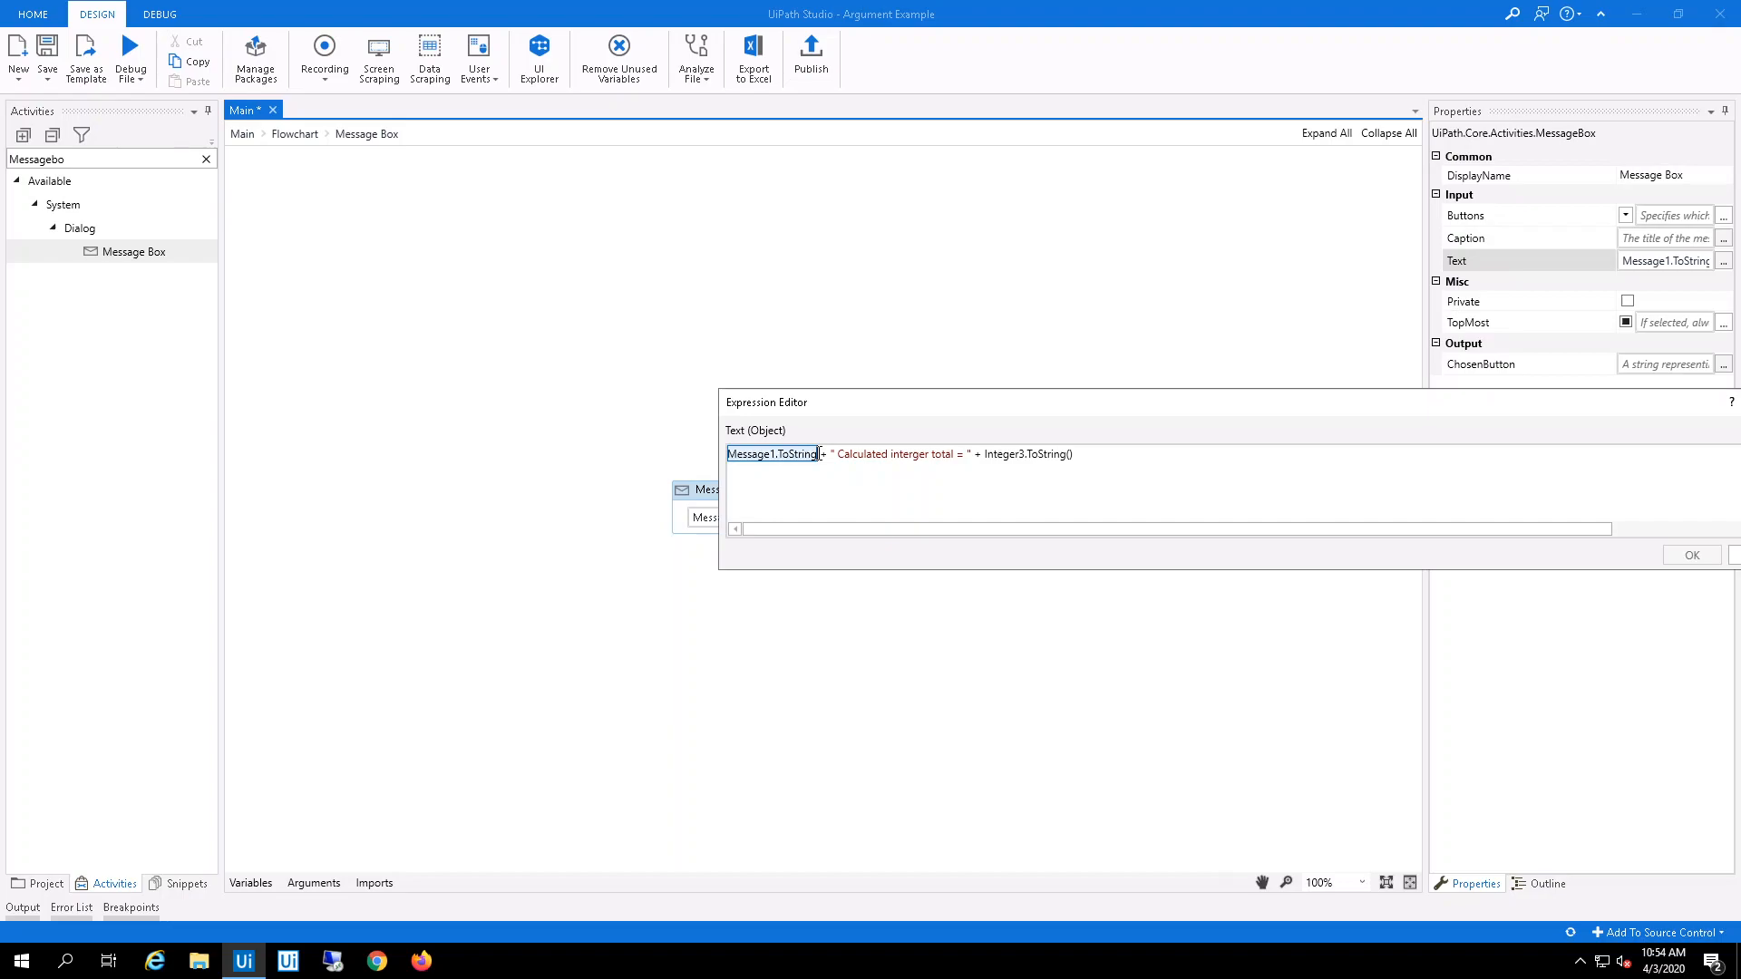
pyautogui.doubleClick(1026, 455)
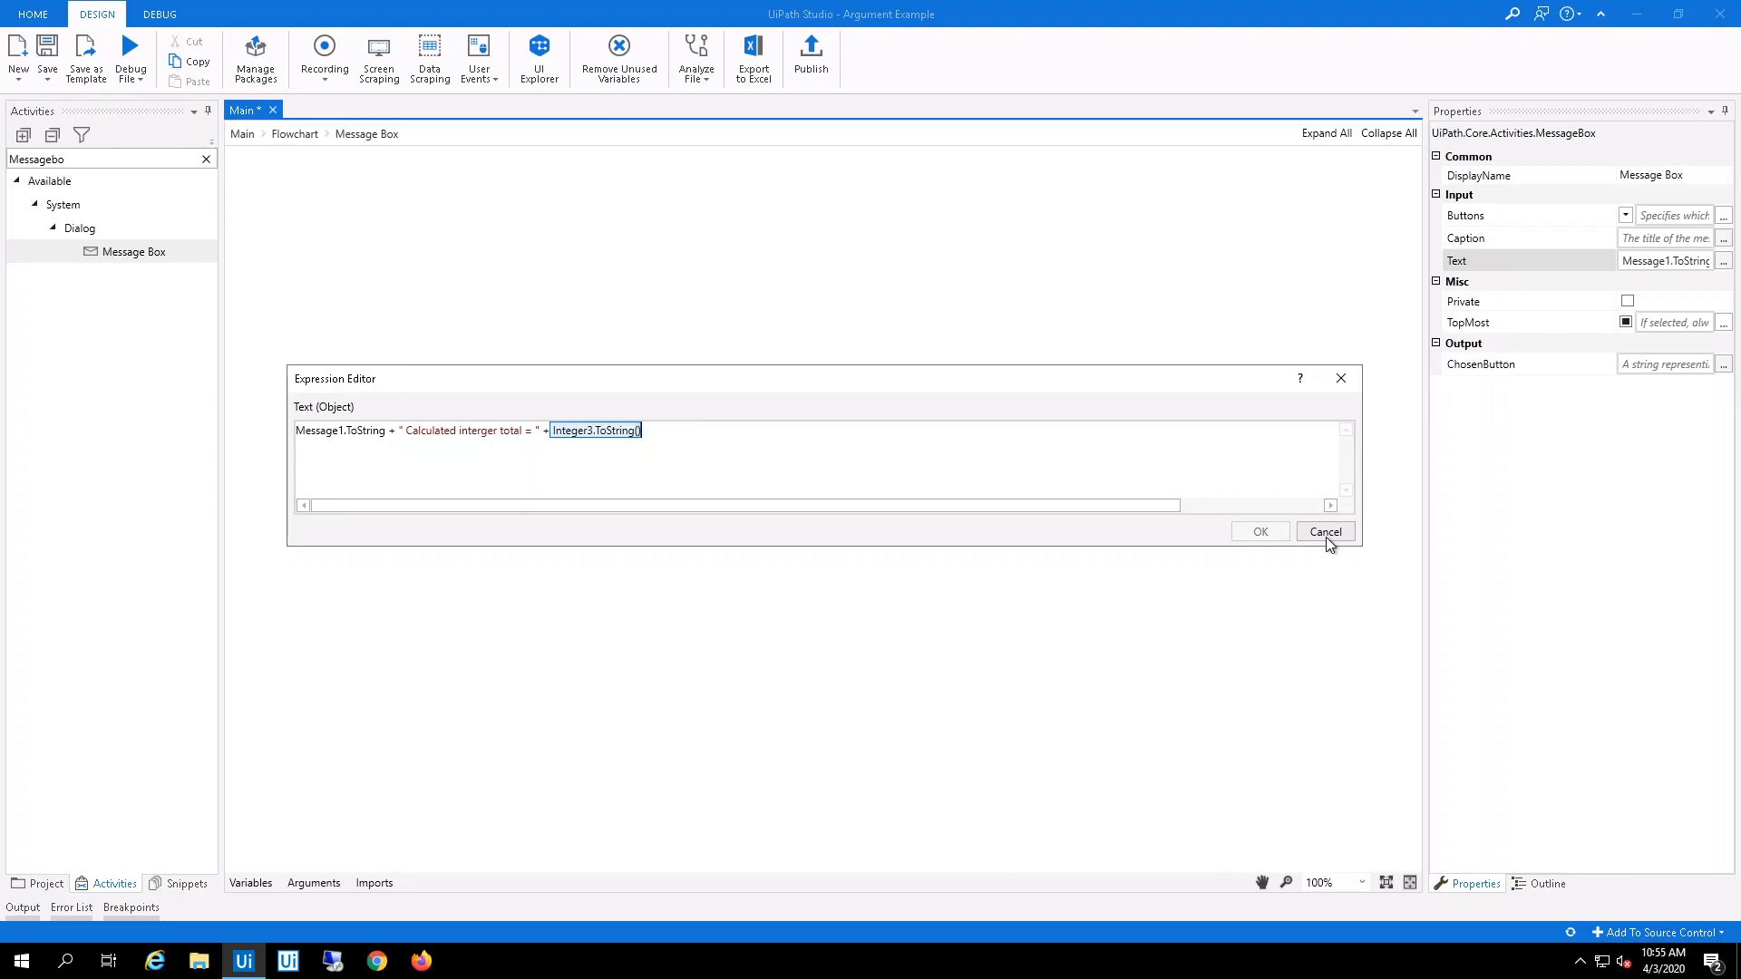
pyautogui.click(1325, 530)
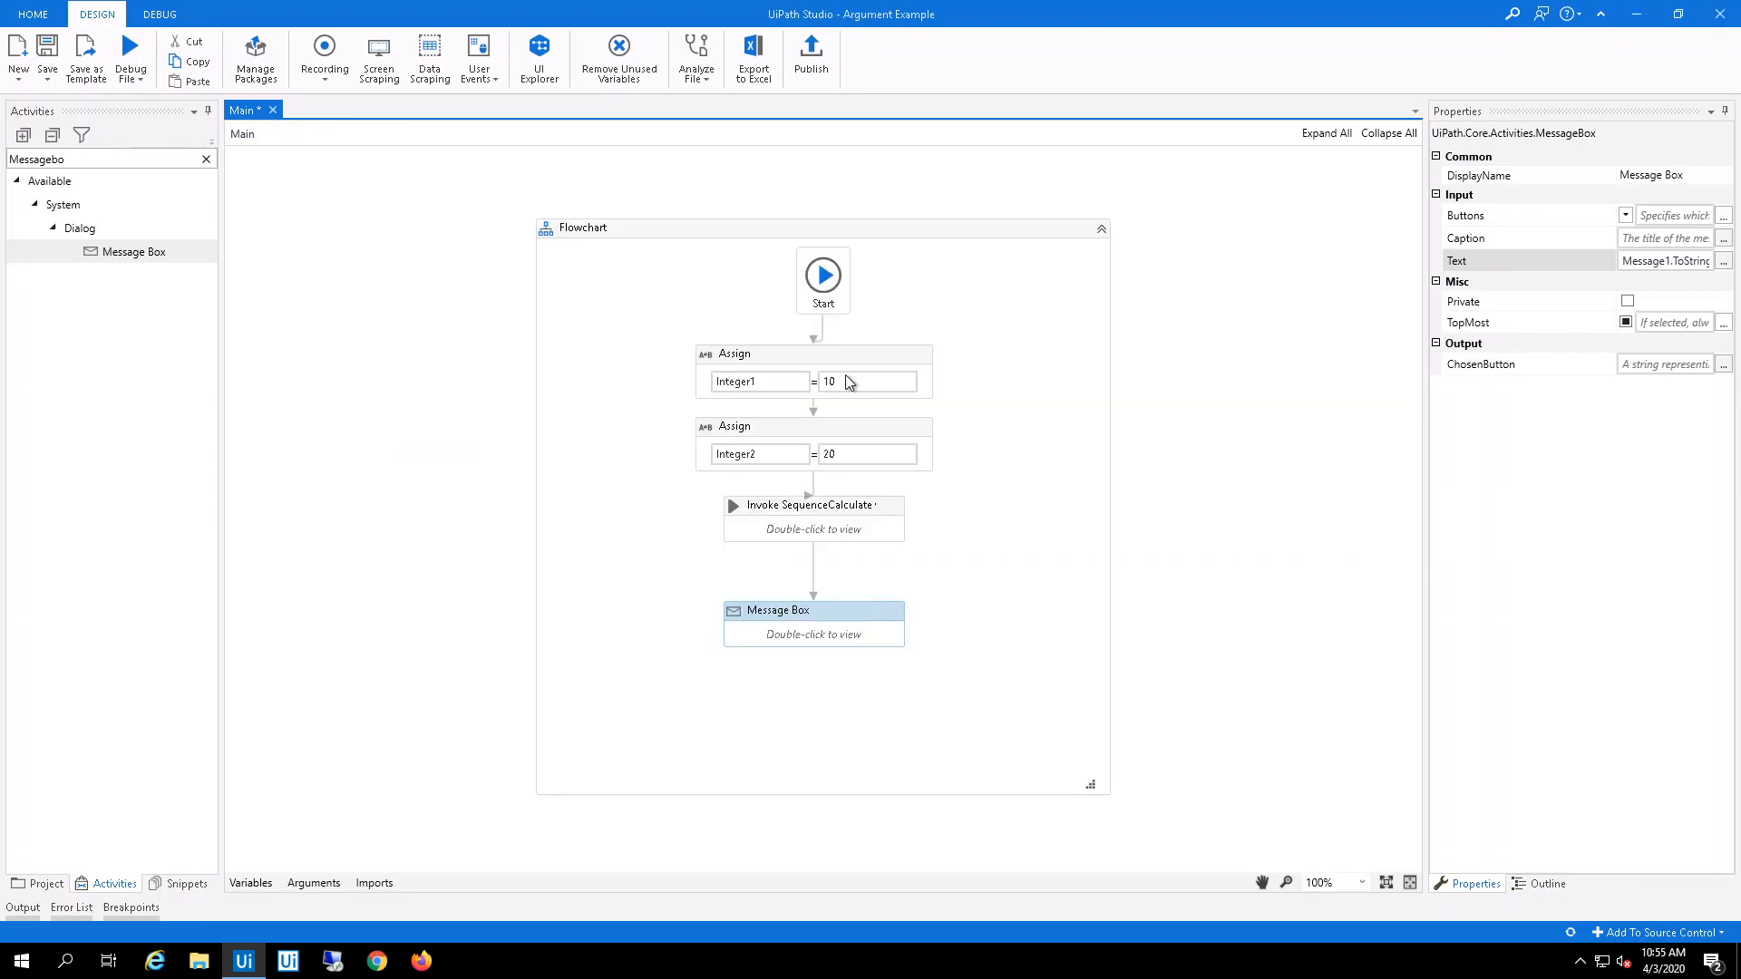